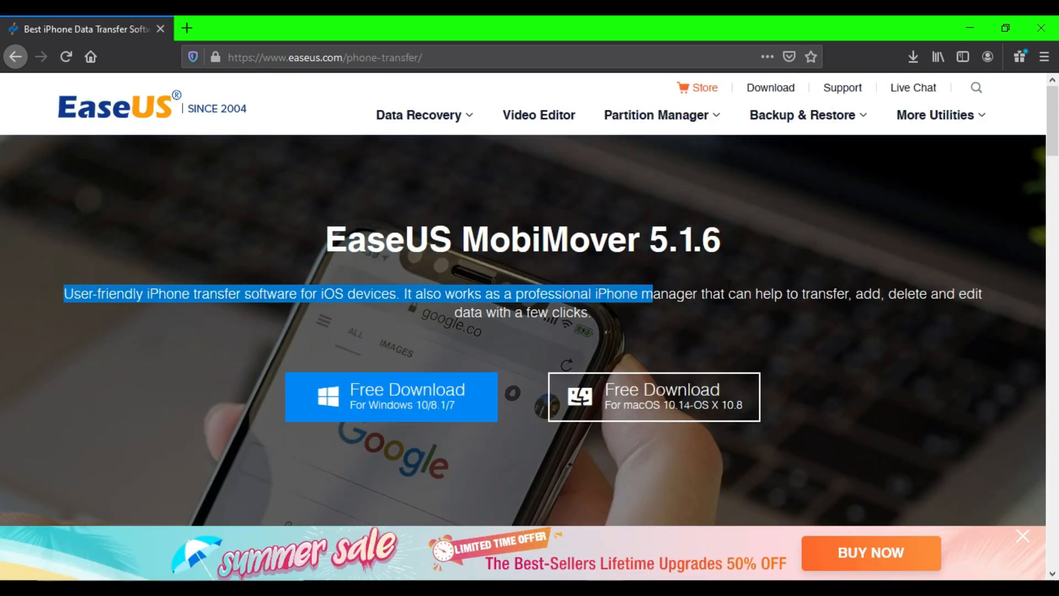
# Browse MobiMover's Phone to PC and PC to Phone transfer pages
pyautogui.scroll(-3)
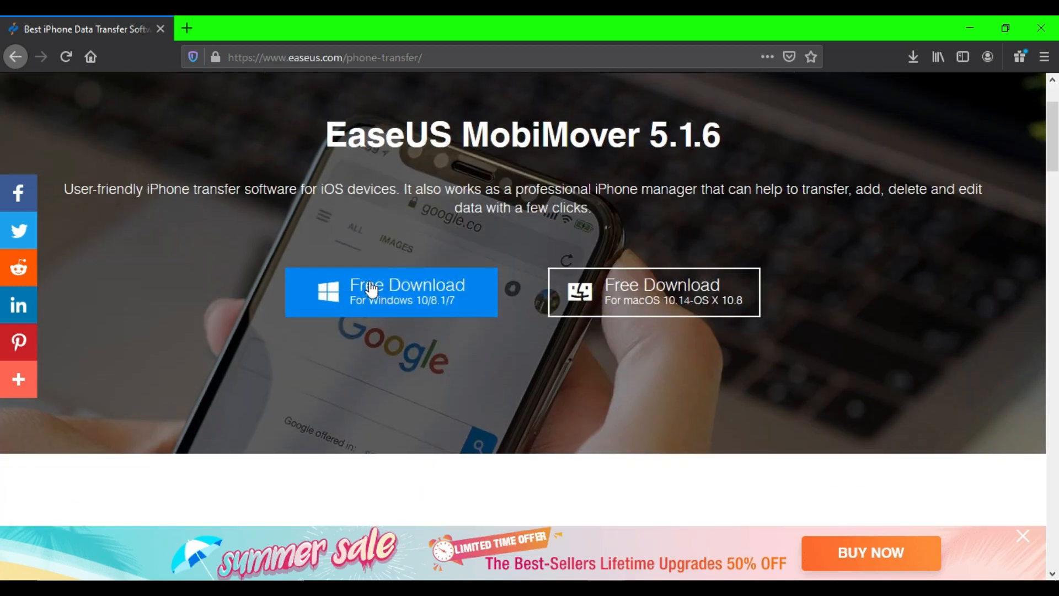
pyautogui.scroll(-3)
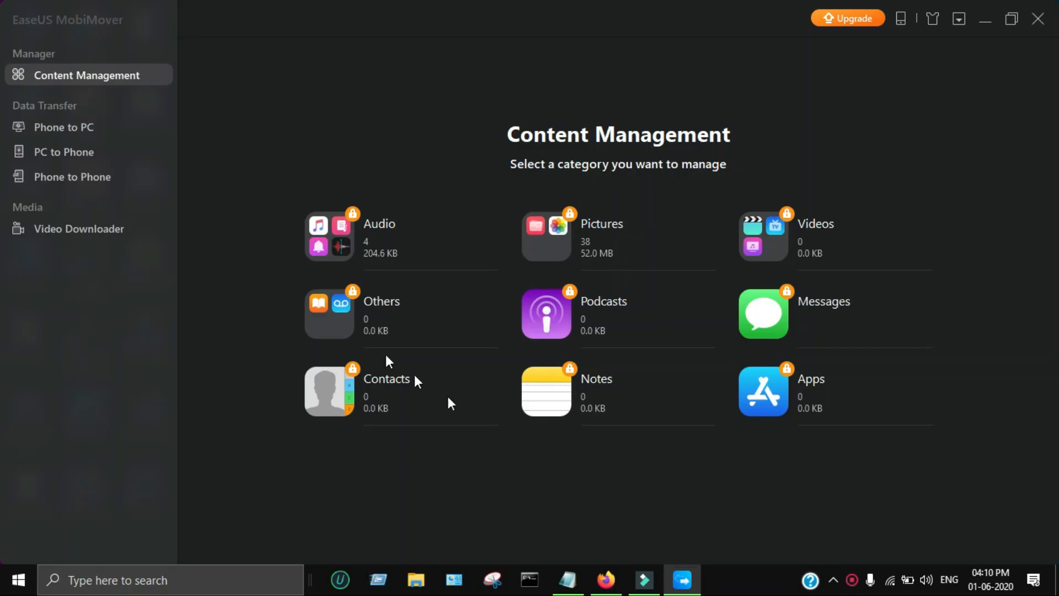
pyautogui.moveTo(1047, 114)
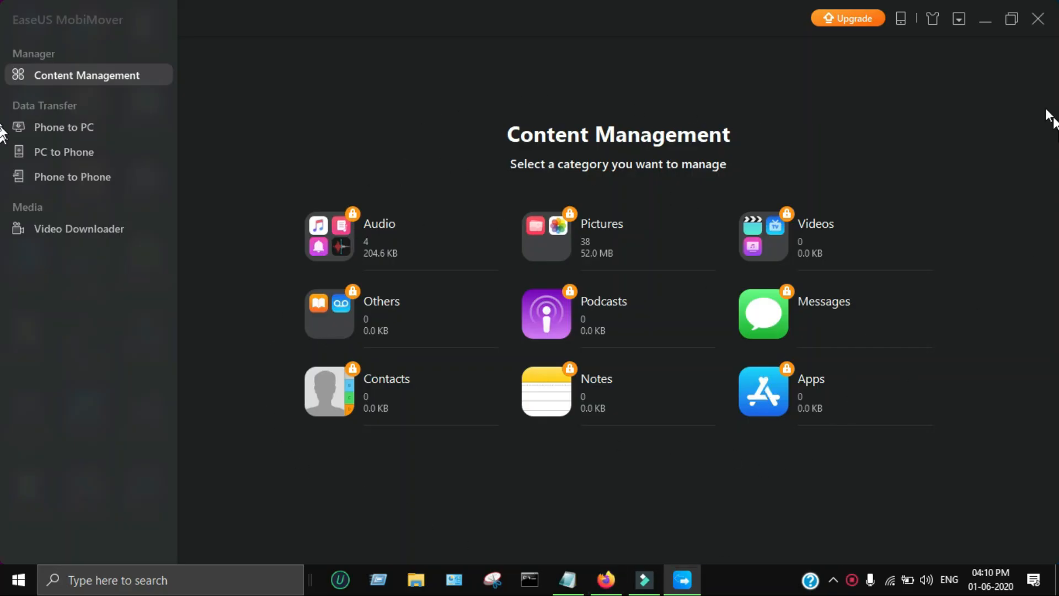
pyautogui.moveTo(65, 127)
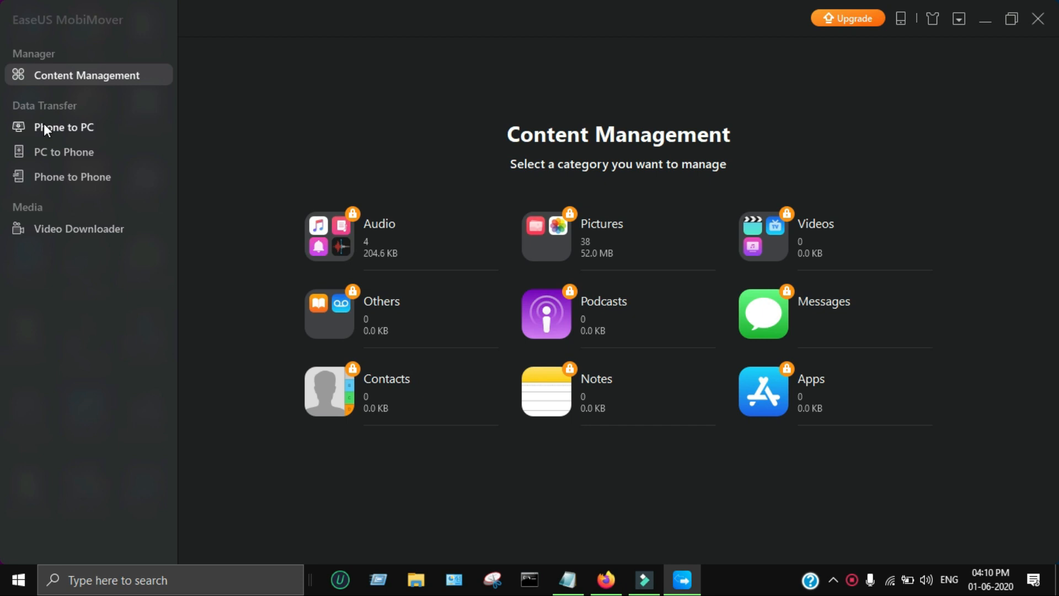
pyautogui.click(64, 127)
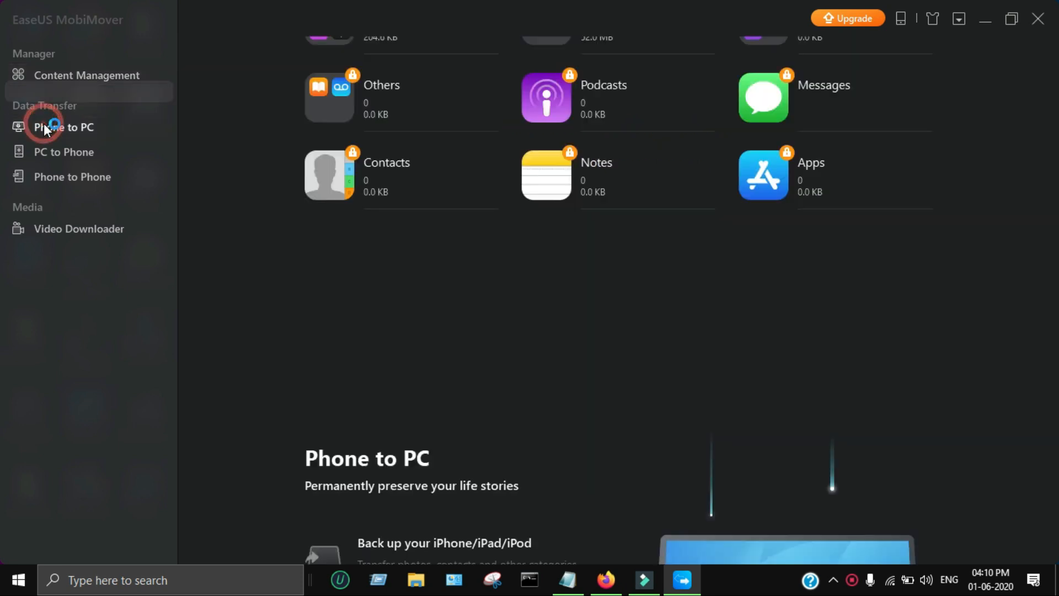
pyautogui.click(64, 127)
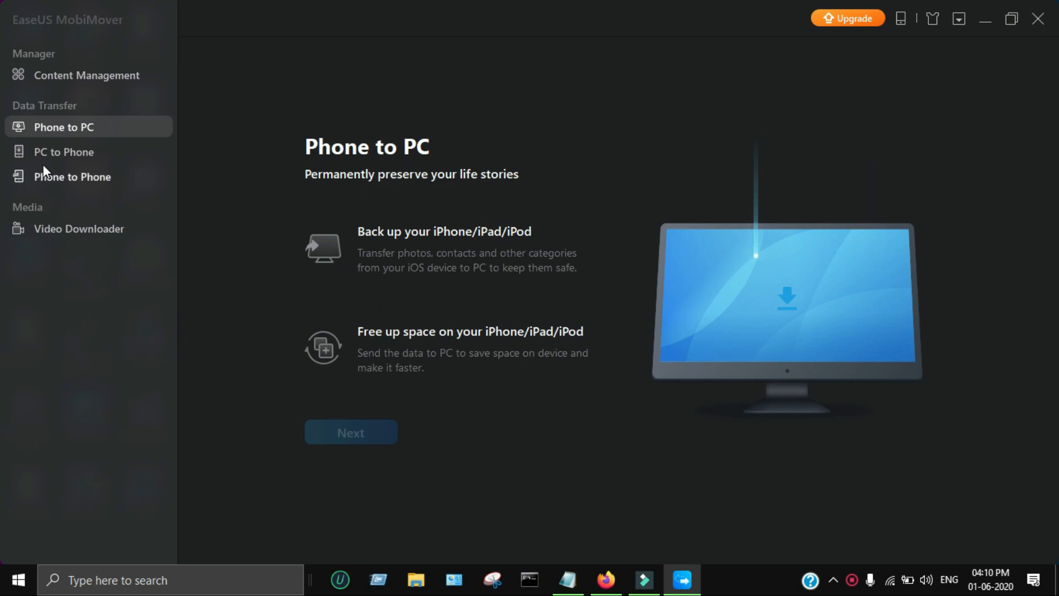
pyautogui.click(64, 151)
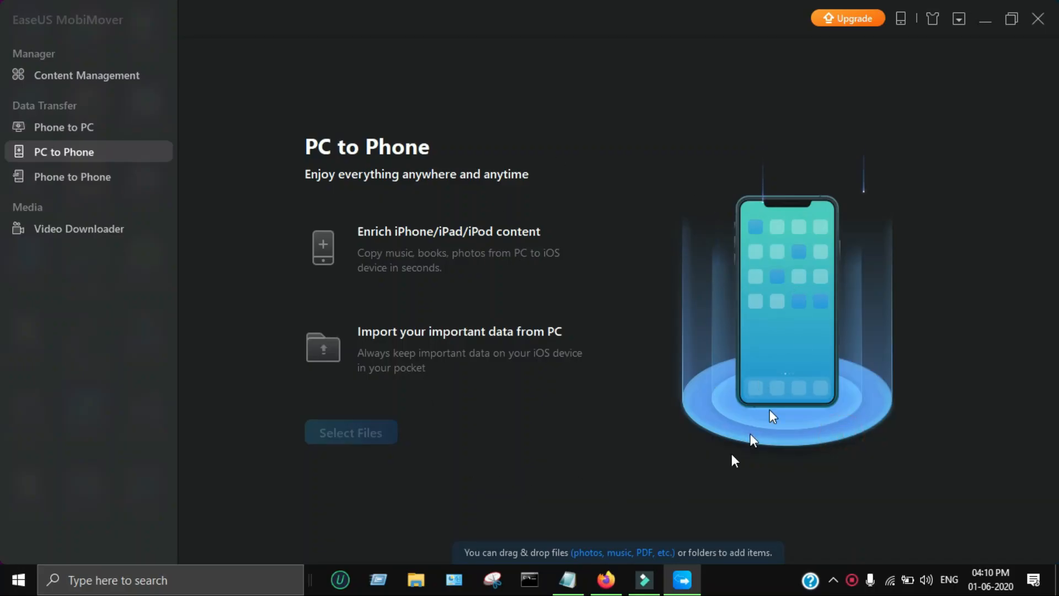
pyautogui.moveTo(83, 183)
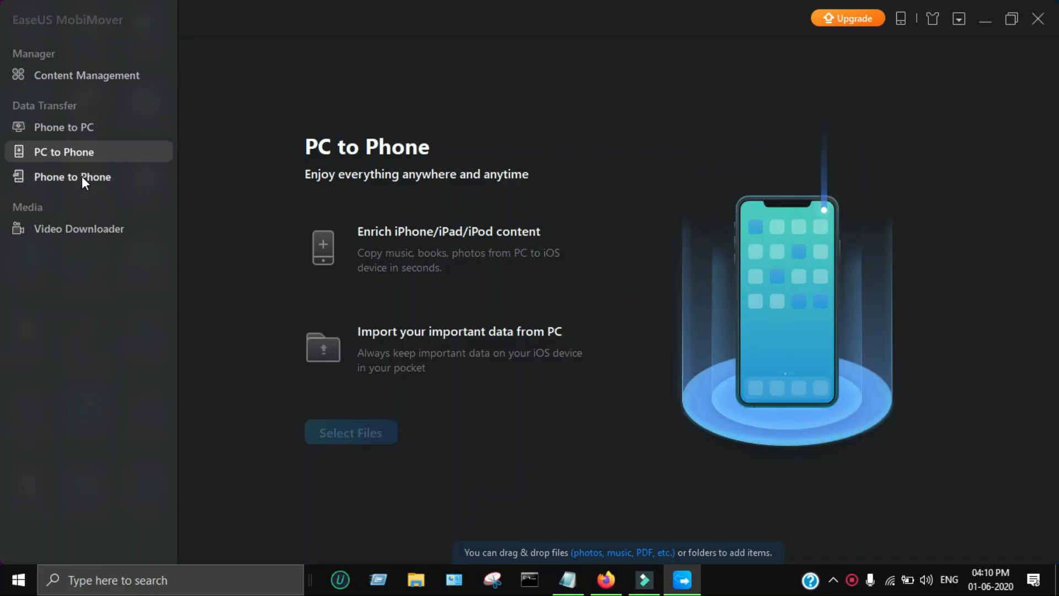
# Browse the Phone to Phone and Video Downloader pages, then head back toward Content Management
pyautogui.click(73, 177)
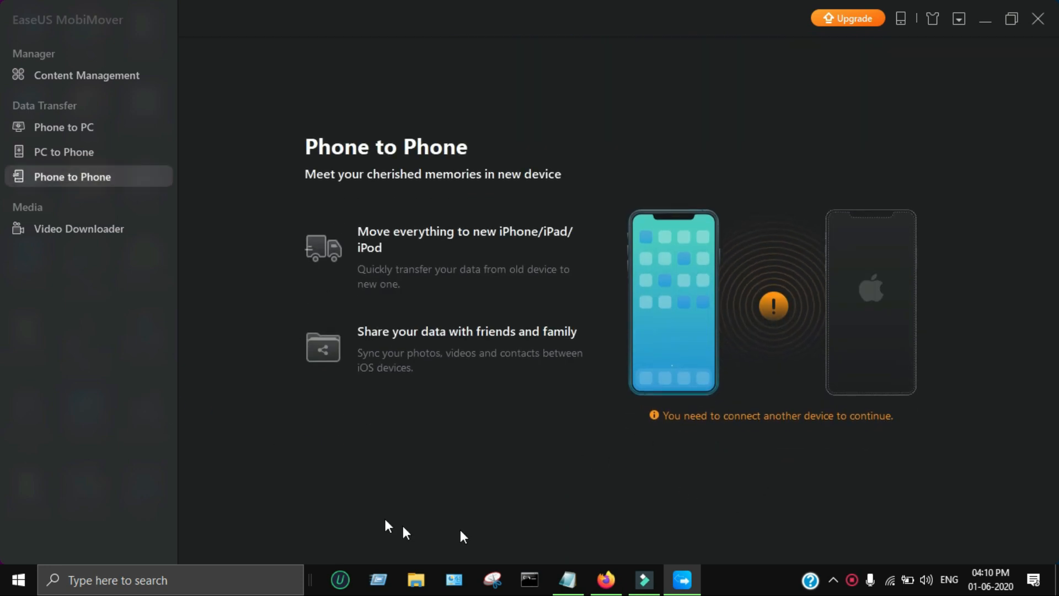
pyautogui.moveTo(78, 228)
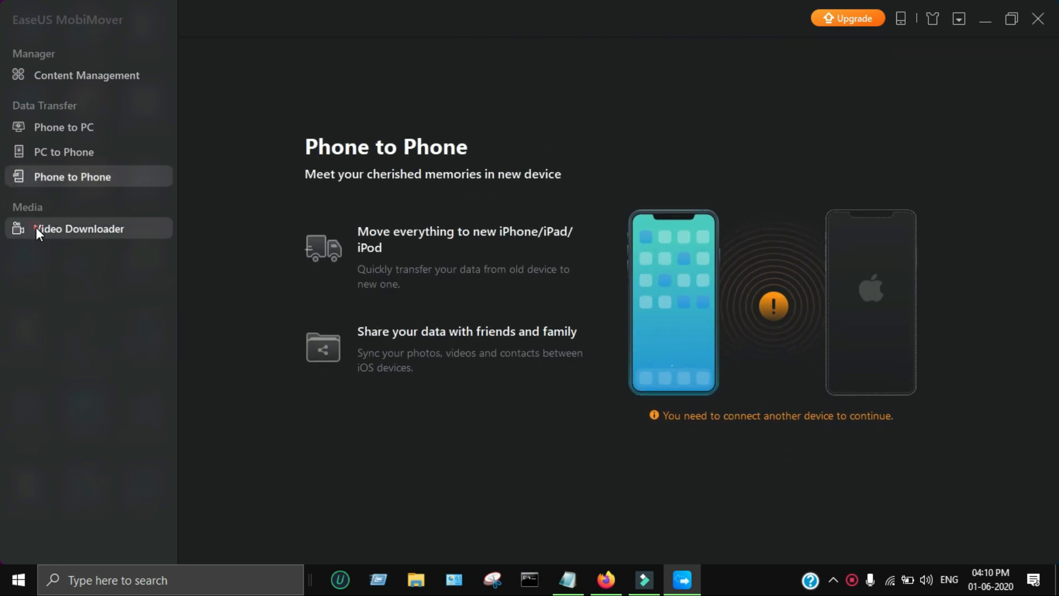
pyautogui.click(79, 229)
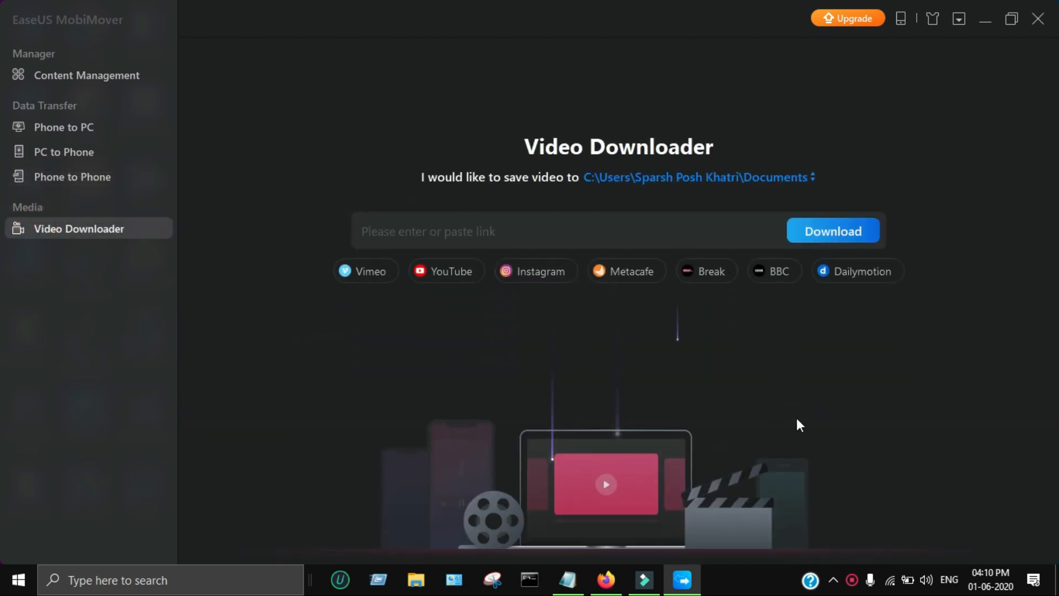
pyautogui.click(76, 89)
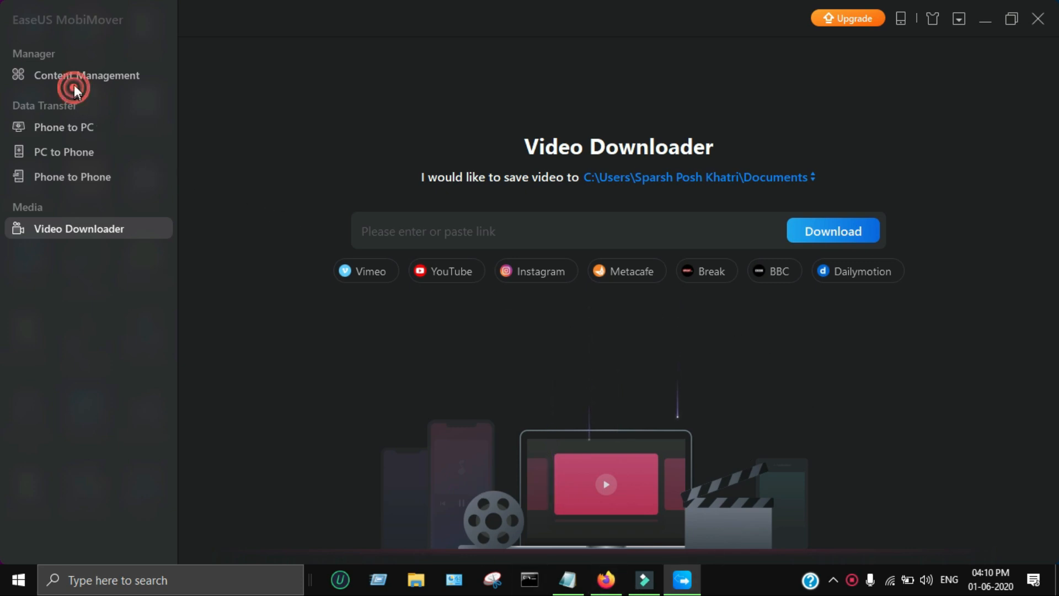
# Dismiss the iPad Info dialog and the device-not-activated warning on Phone to PC
pyautogui.click(86, 75)
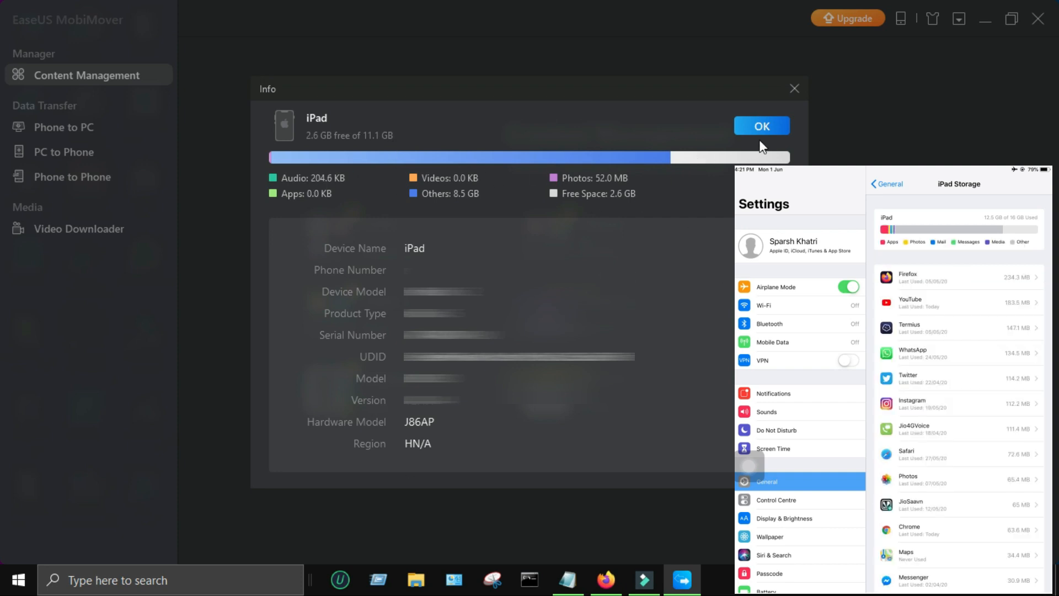
pyautogui.click(760, 126)
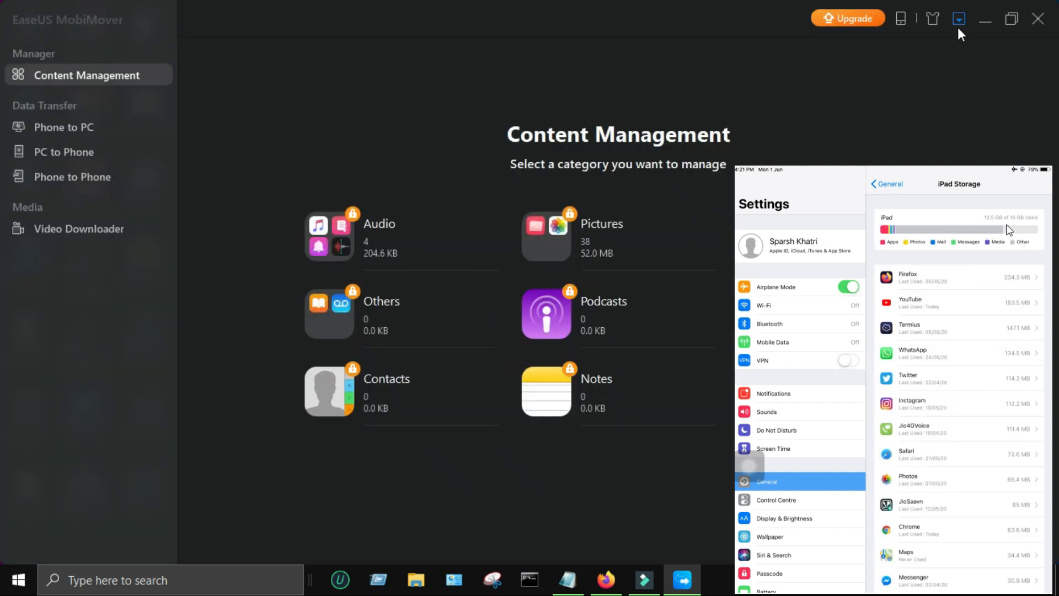
pyautogui.click(64, 127)
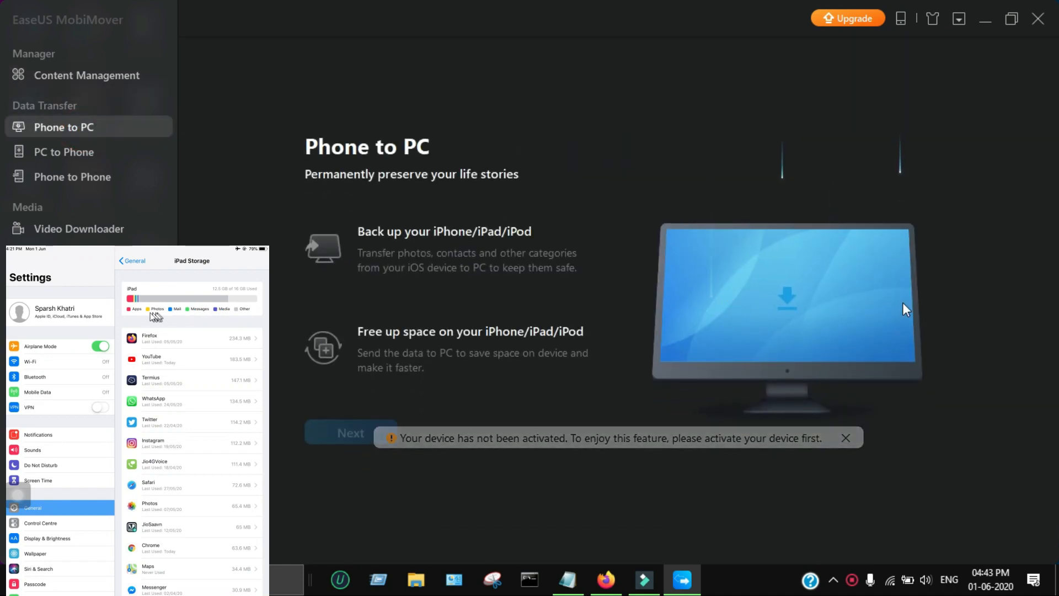
pyautogui.click(845, 438)
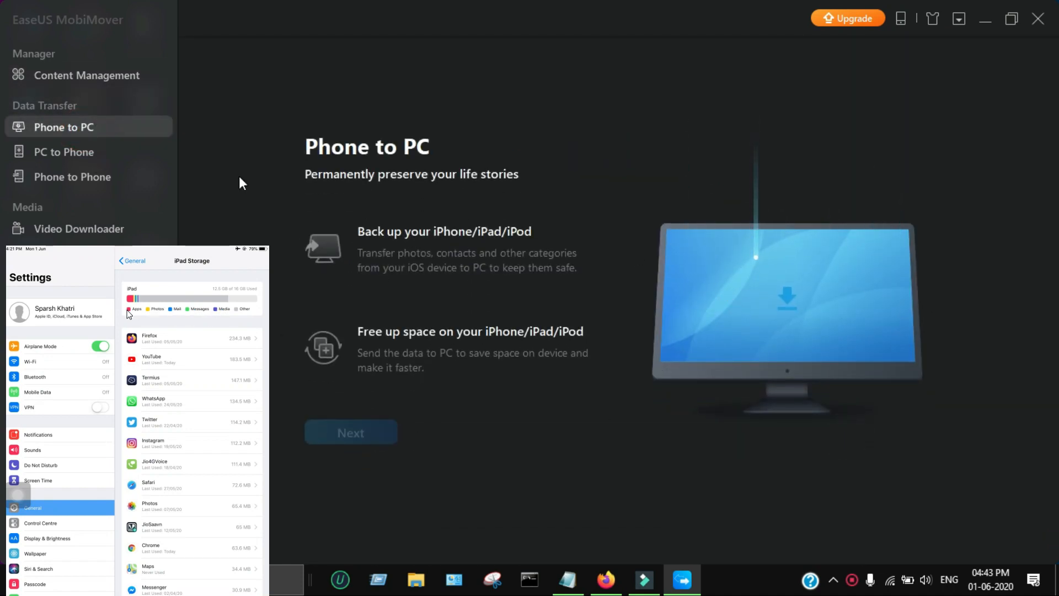
# Visit PC to Phone and return to the Content Management overview of the iPad
pyautogui.click(64, 151)
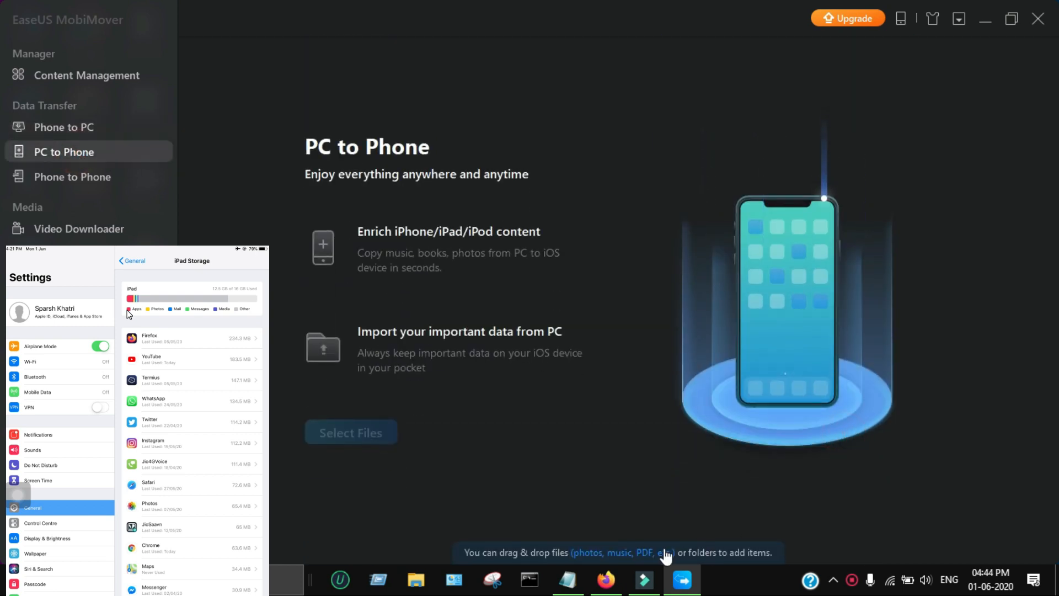
pyautogui.moveTo(318, 262)
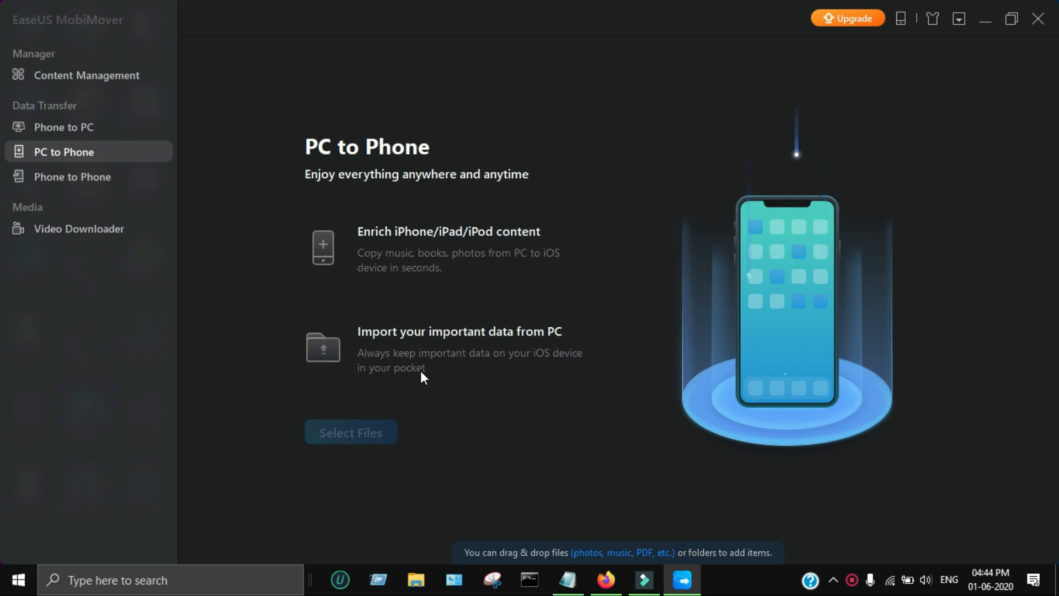
pyautogui.click(86, 75)
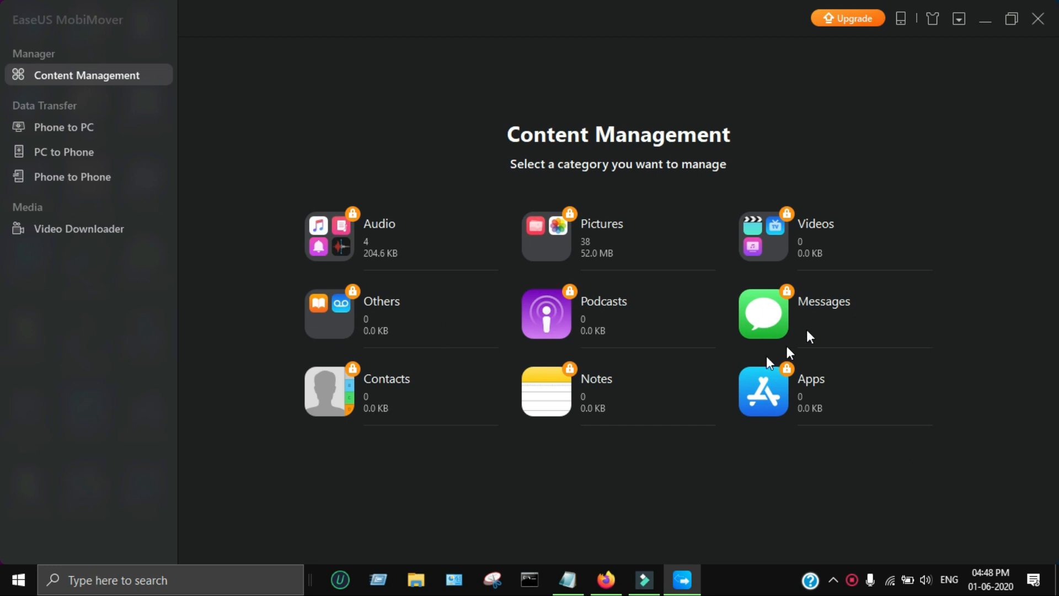
pyautogui.moveTo(904, 93)
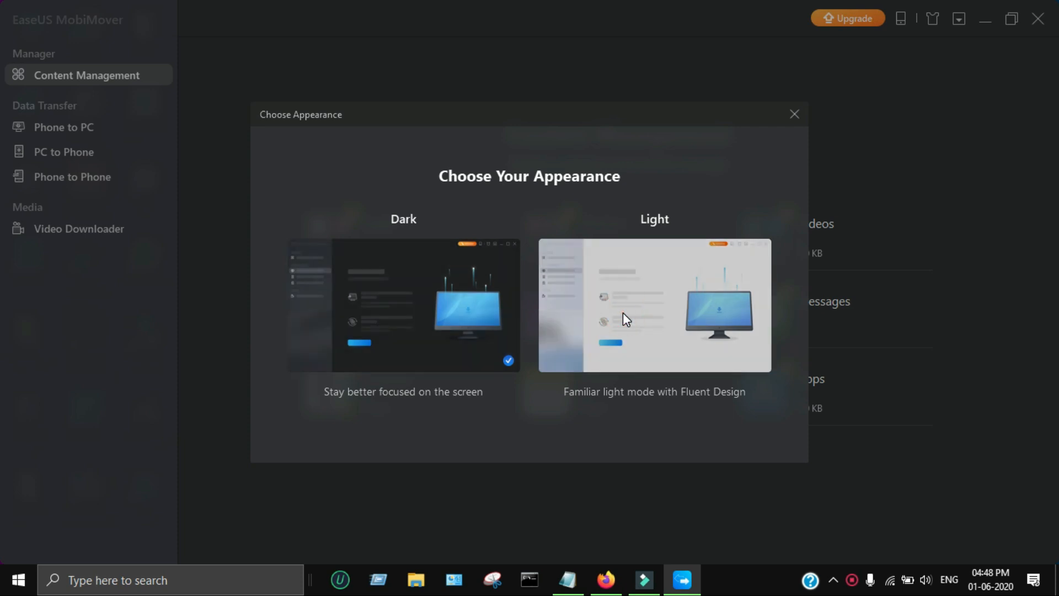
# Try the Light appearance theme, then set MobiMover back to Dark
pyautogui.click(653, 304)
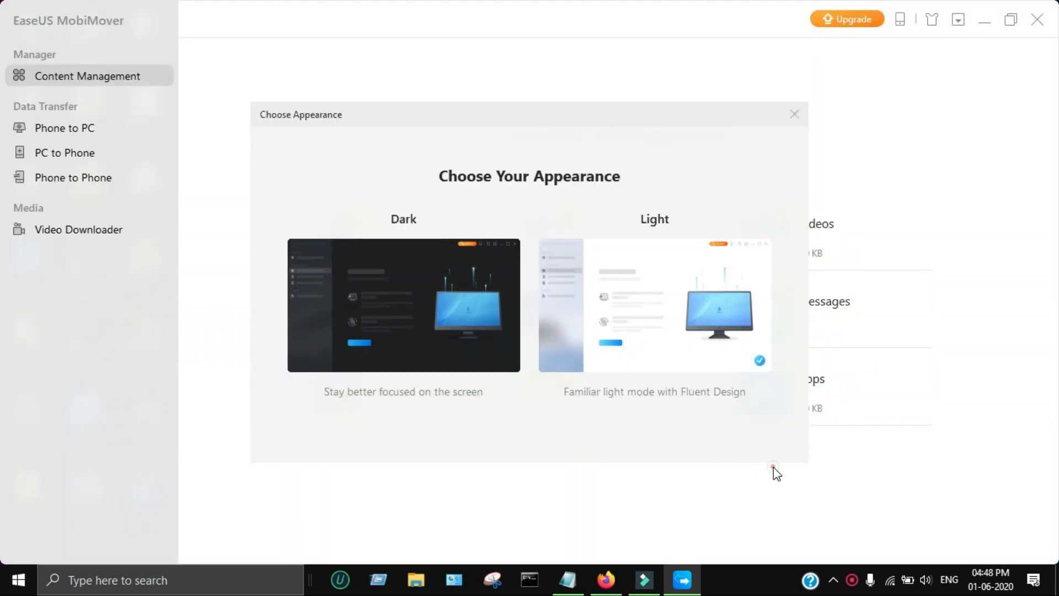
pyautogui.click(795, 114)
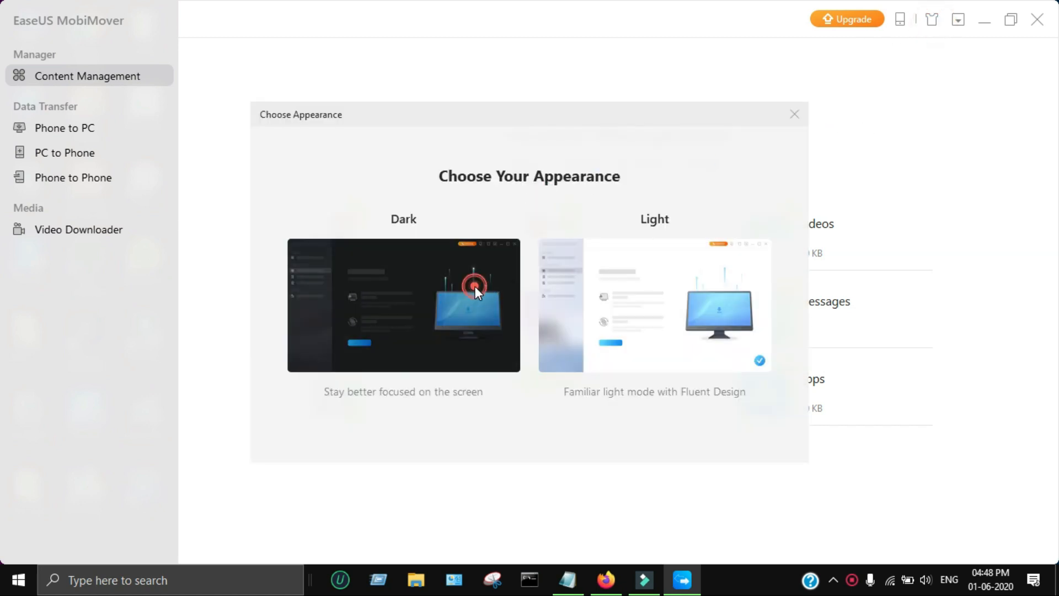
pyautogui.click(403, 304)
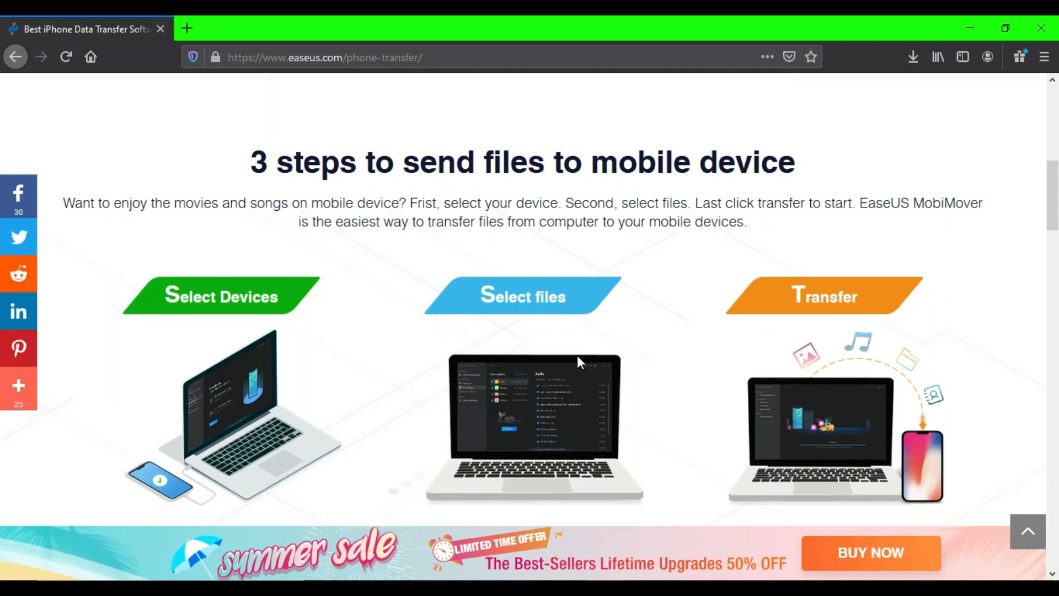
# Dismiss the cookie notice and scroll the EaseUS website page
pyautogui.scroll(-3)
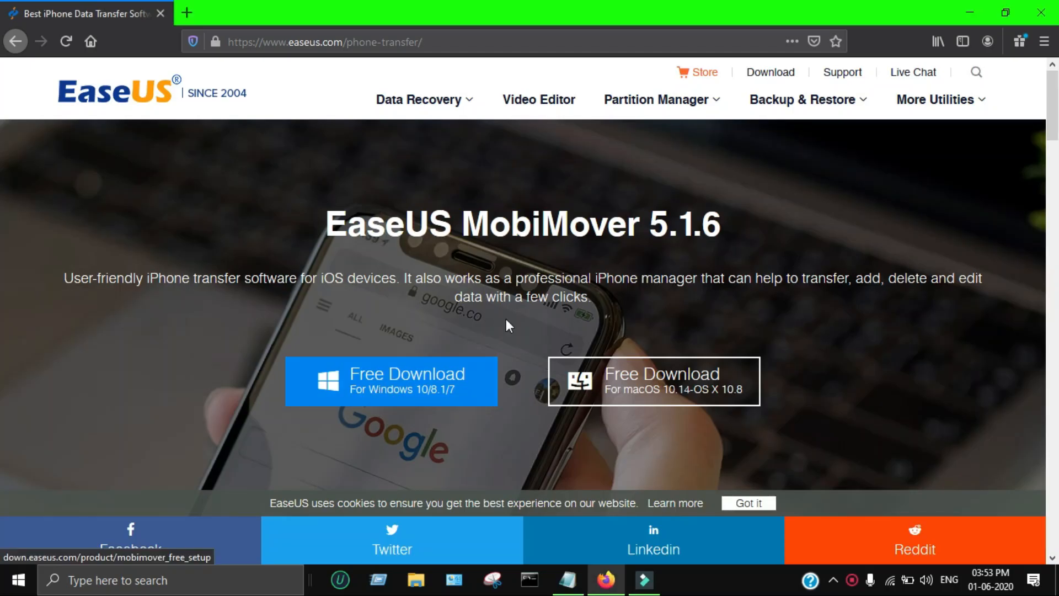
pyautogui.click(405, 381)
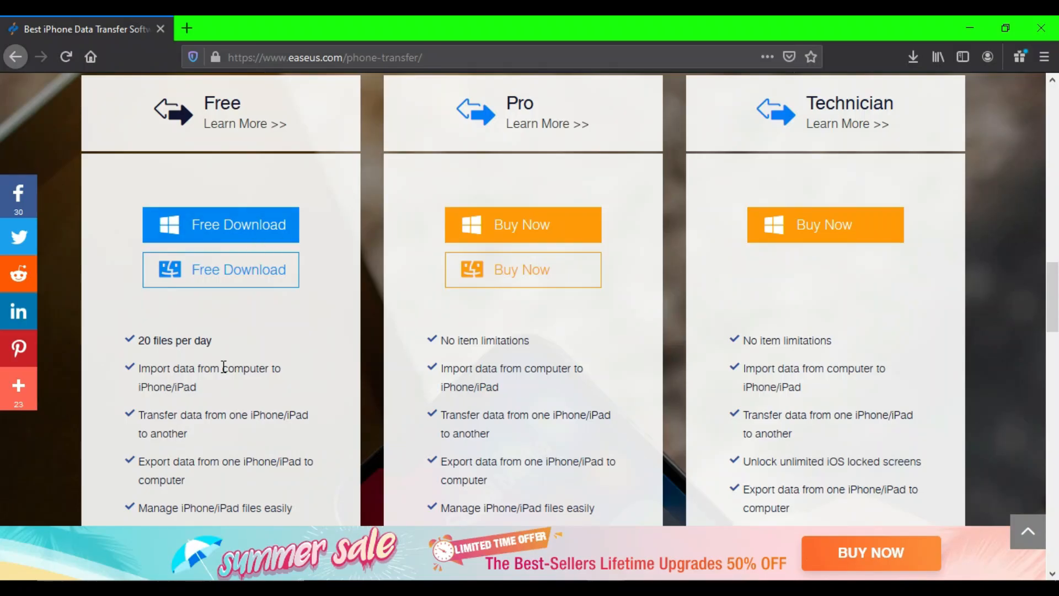
pyautogui.scroll(-3)
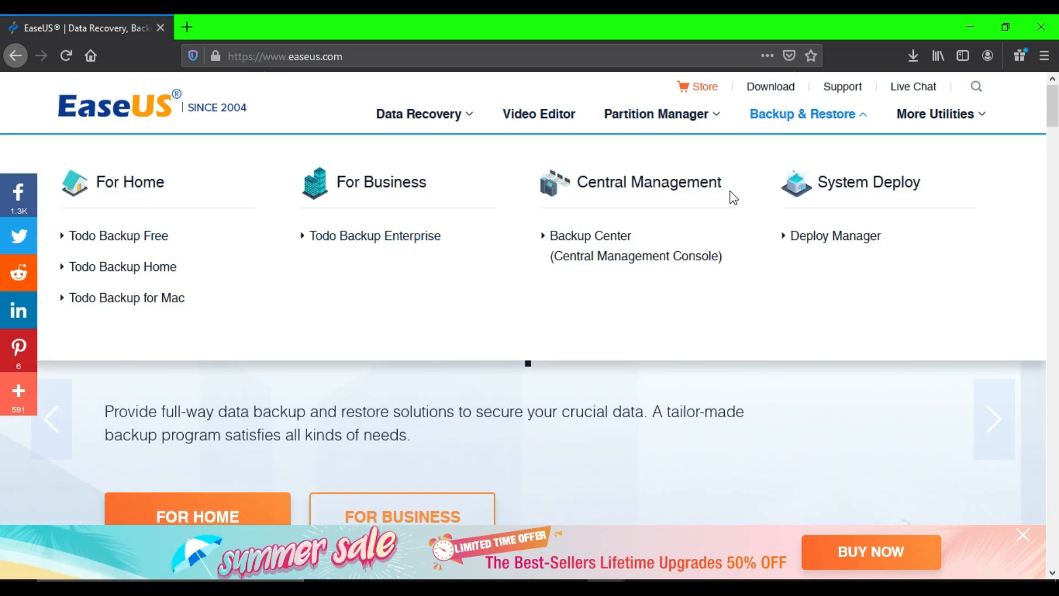
# From More Utilities, view the Phone Transfer (MobiMover) product page
pyautogui.click(935, 114)
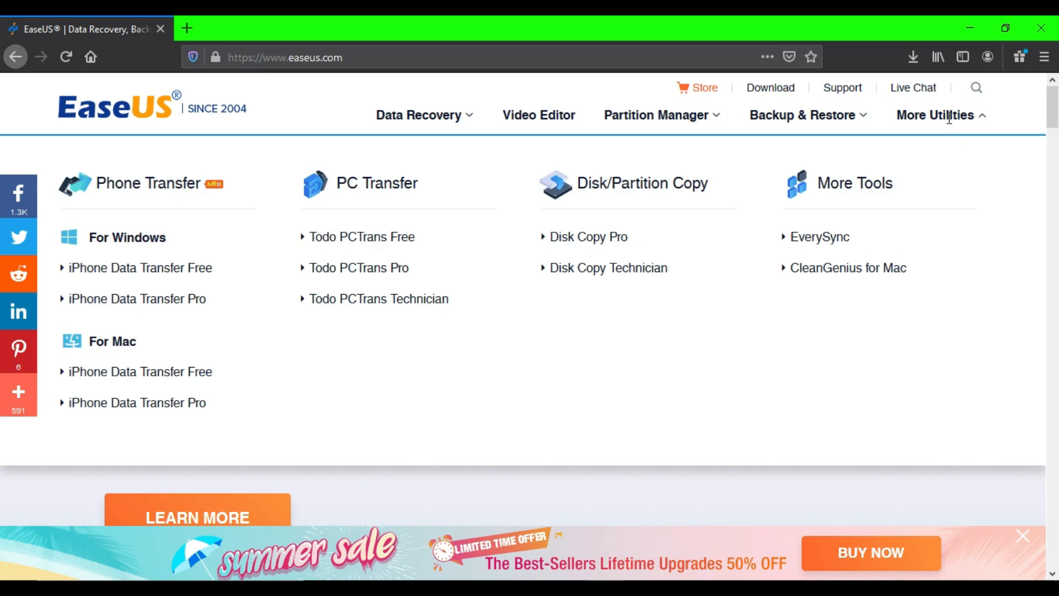
pyautogui.moveTo(167, 189)
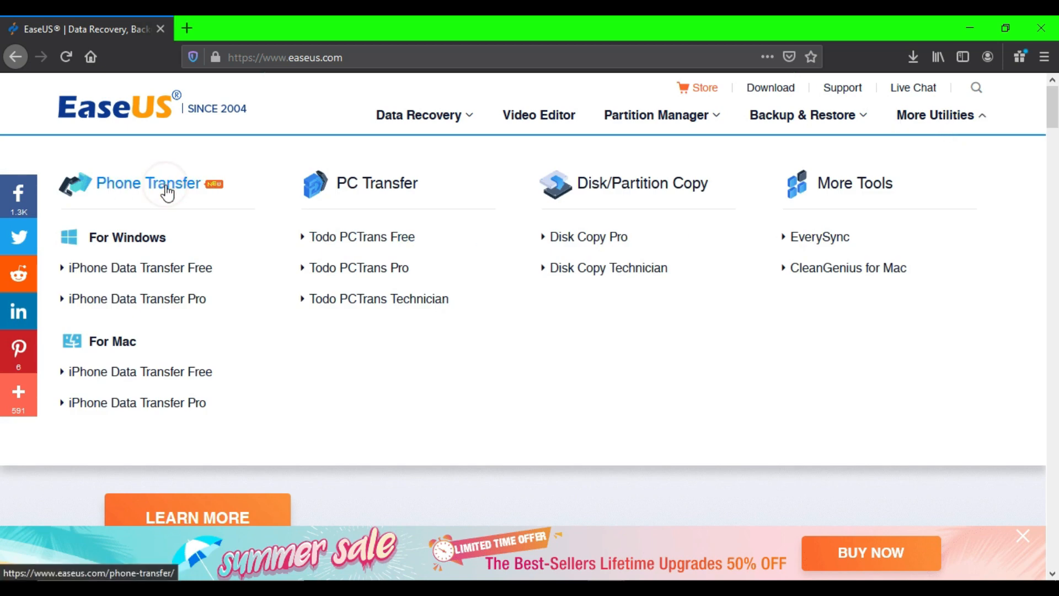
pyautogui.click(147, 183)
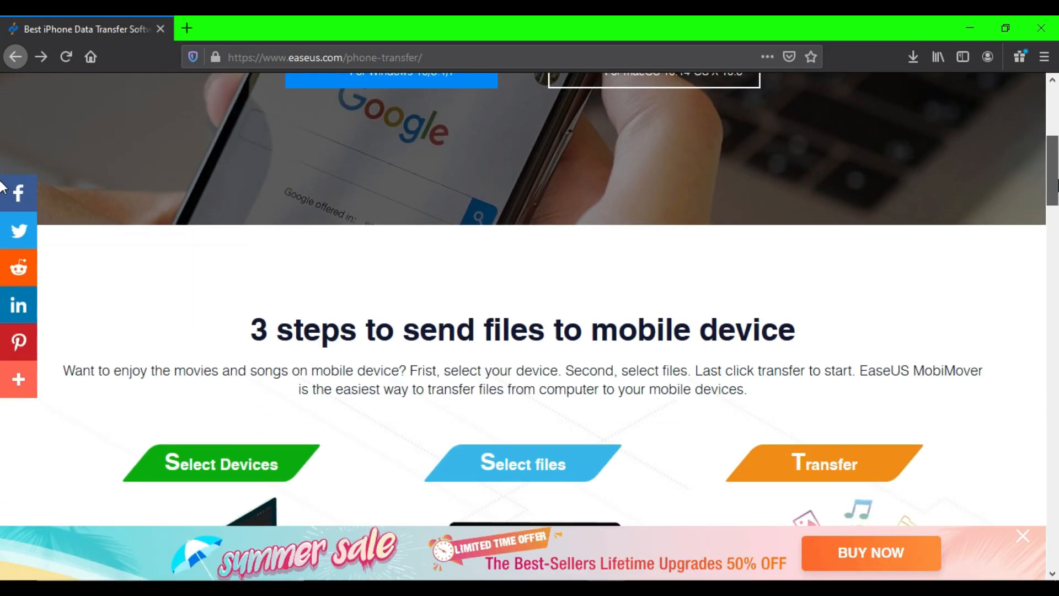
pyautogui.scroll(3)
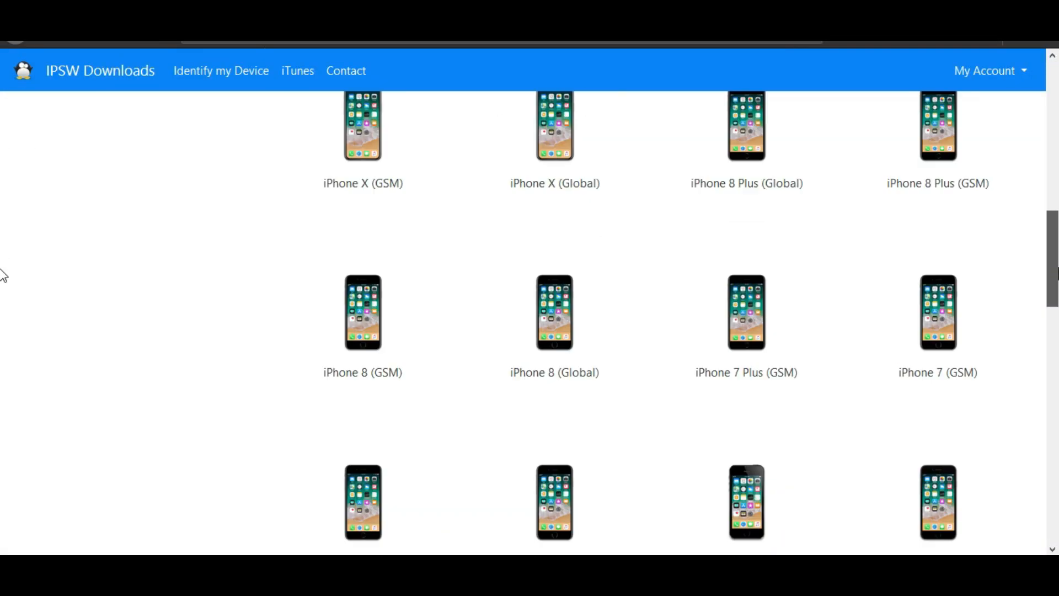
# On ipsw.me, view iPhone 6 firmware showing iOS 12.4.7 signed and 12.4.x unsigned
pyautogui.scroll(-3)
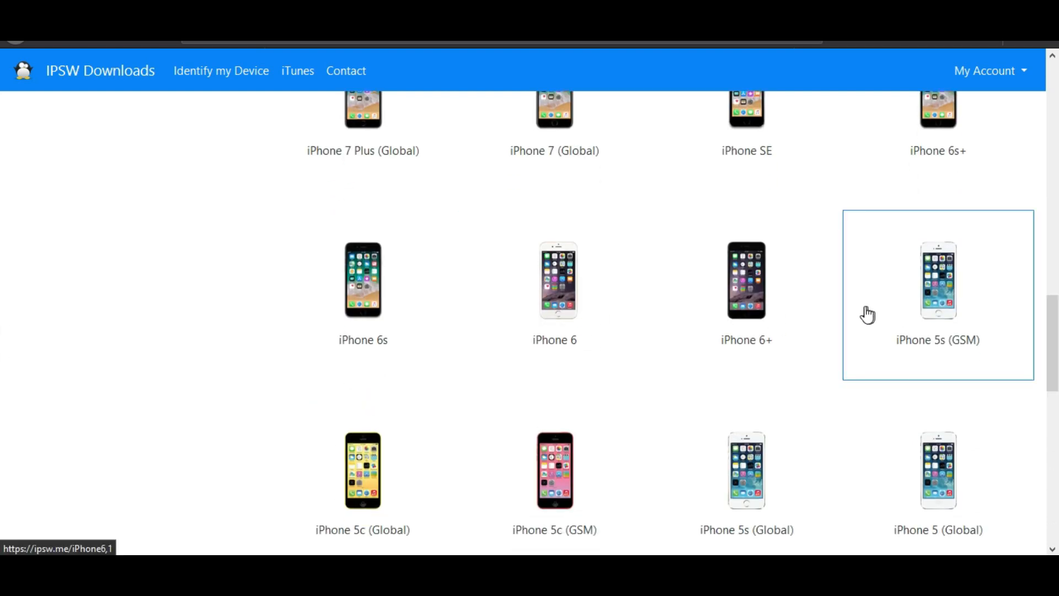
pyautogui.click(554, 279)
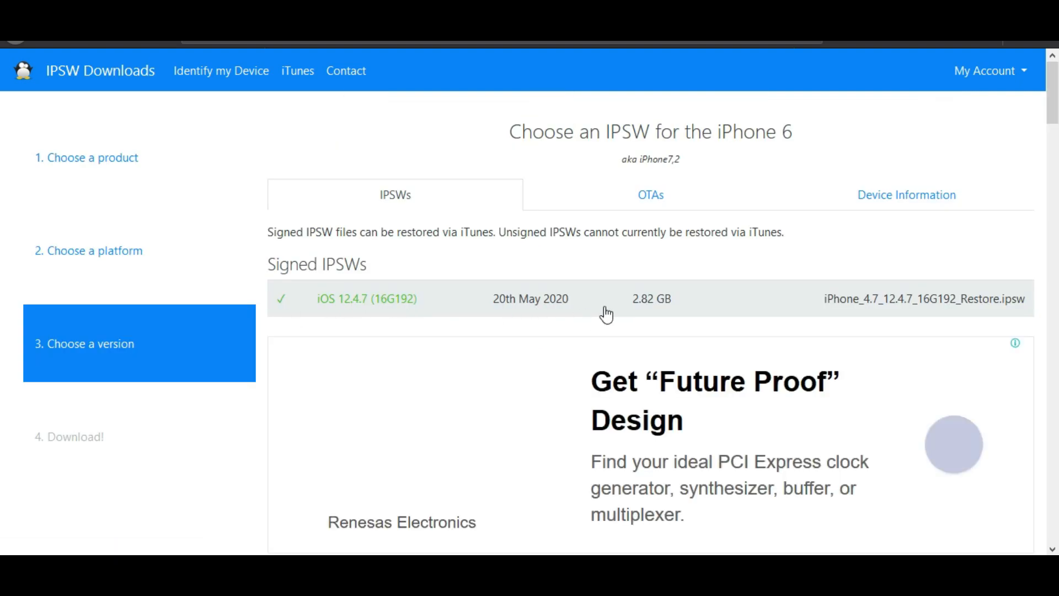
pyautogui.scroll(-3)
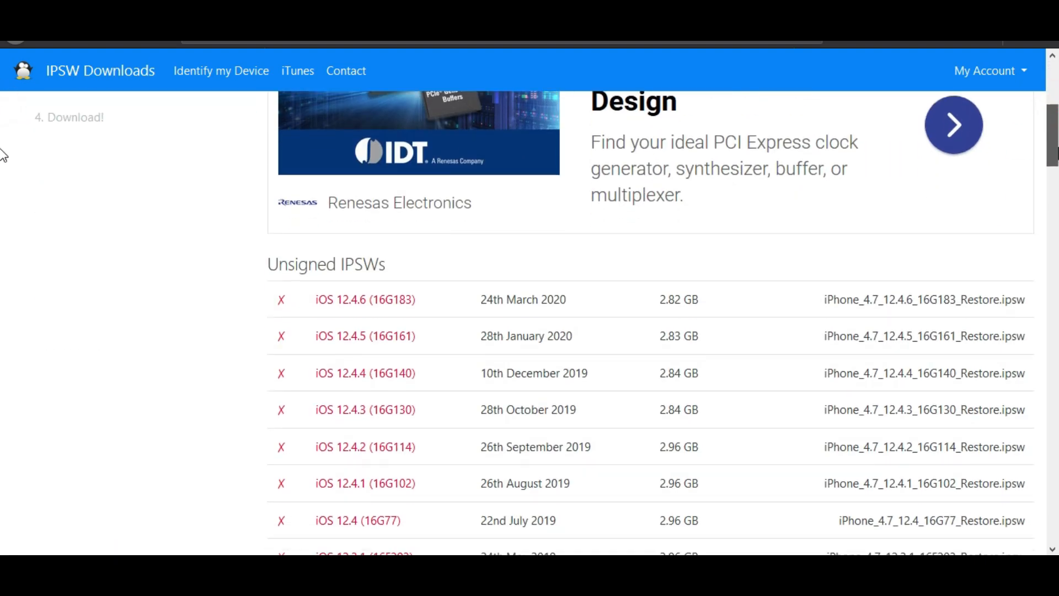
pyautogui.scroll(-3)
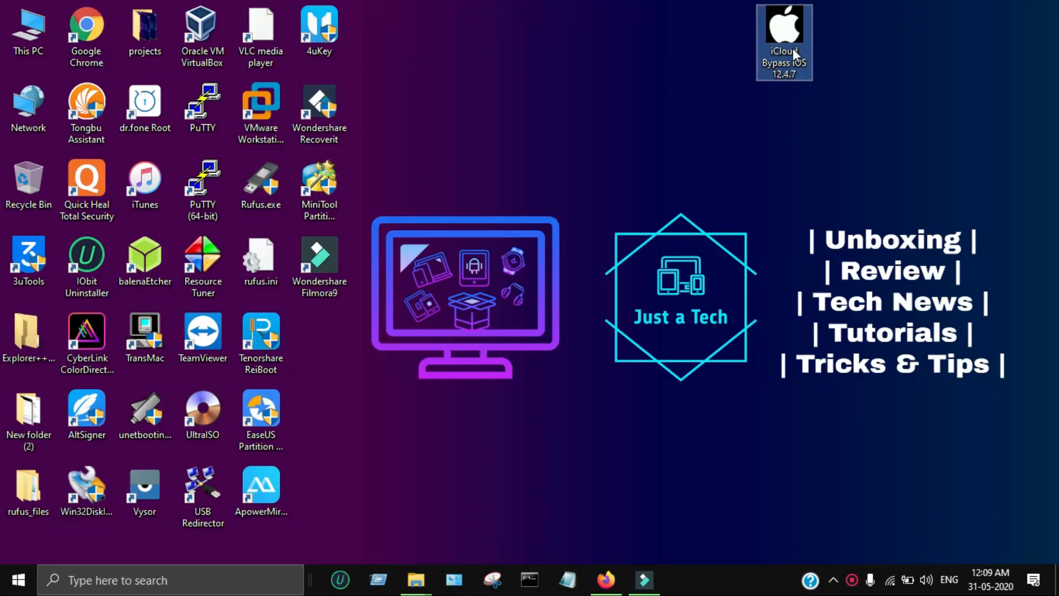
# In the iCloud Bypass iOS 12.4.7 folder, extract Bypass12.4.7.zip into a Bypass12.4.7 folder
pyautogui.doubleClick(783, 34)
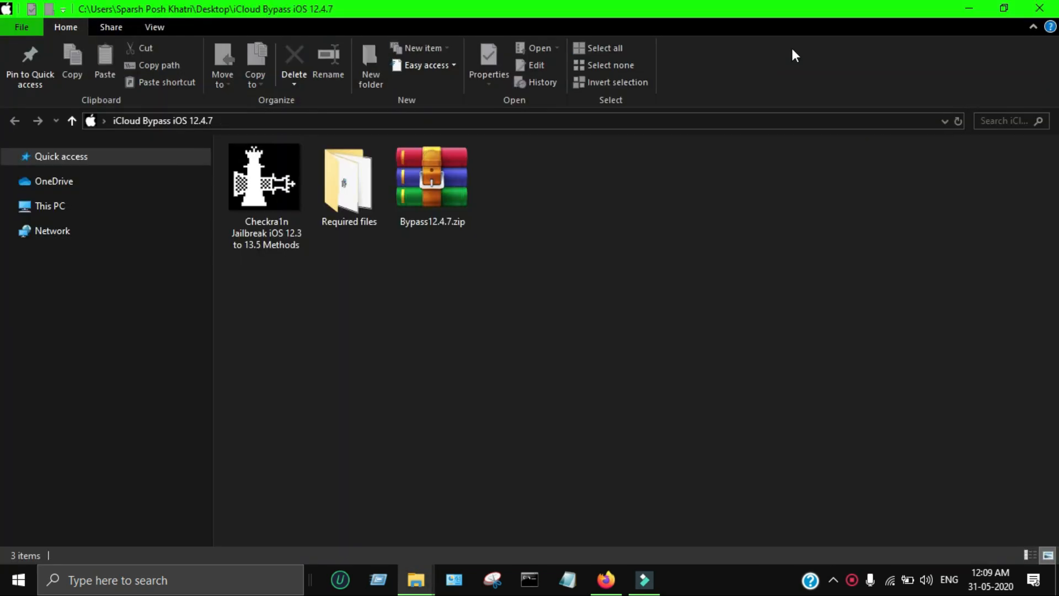
pyautogui.click(50, 206)
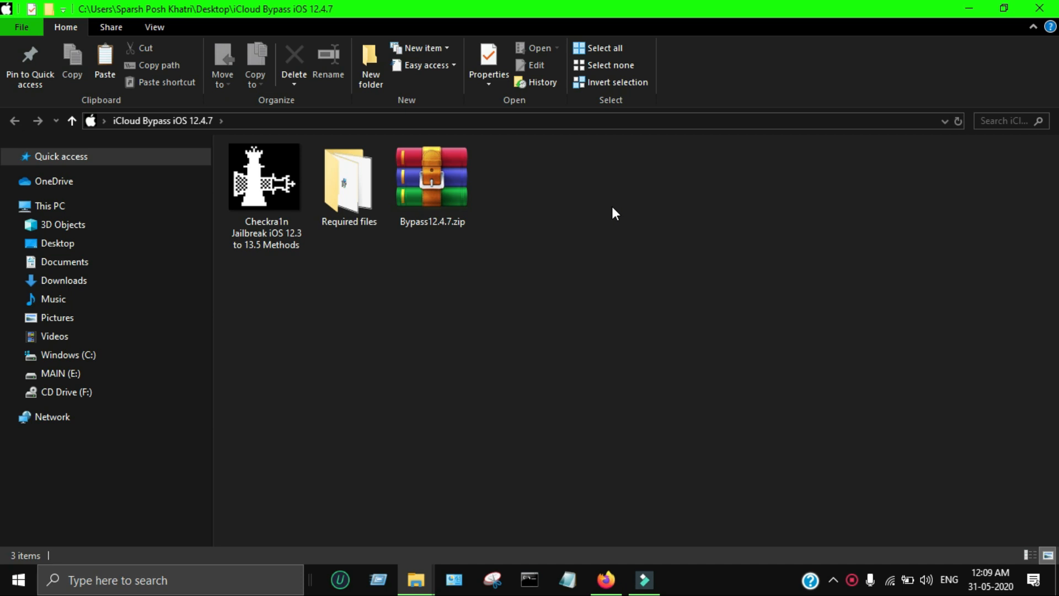
pyautogui.click(432, 176)
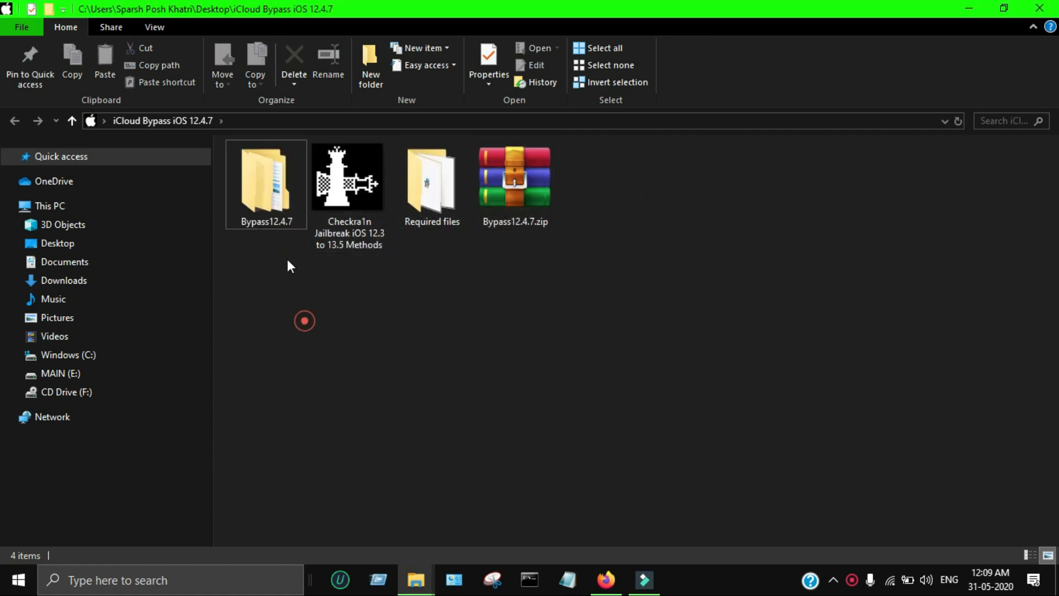
pyautogui.doubleClick(266, 178)
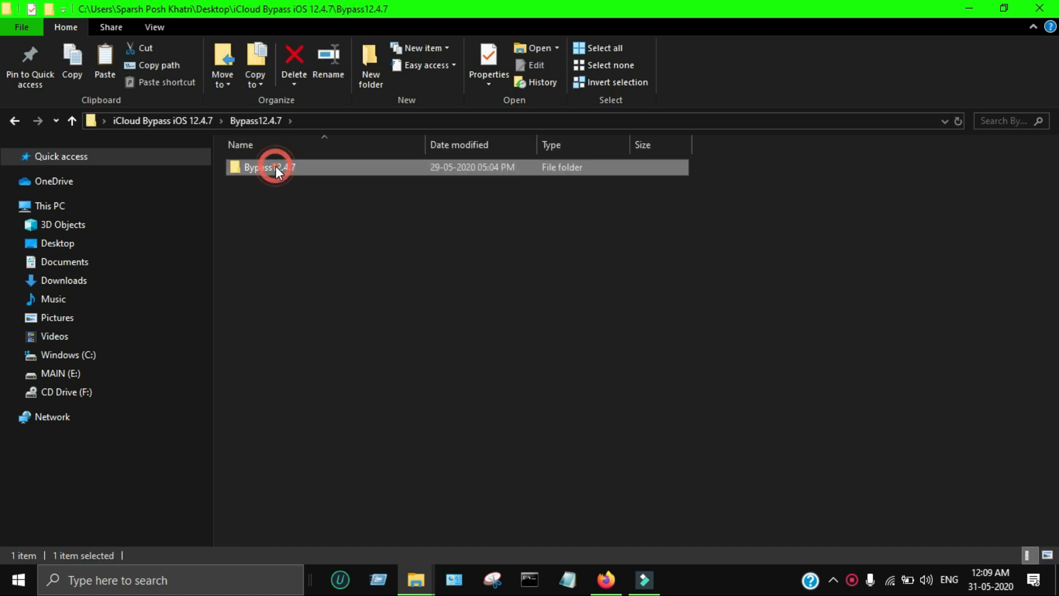
pyautogui.doubleClick(273, 167)
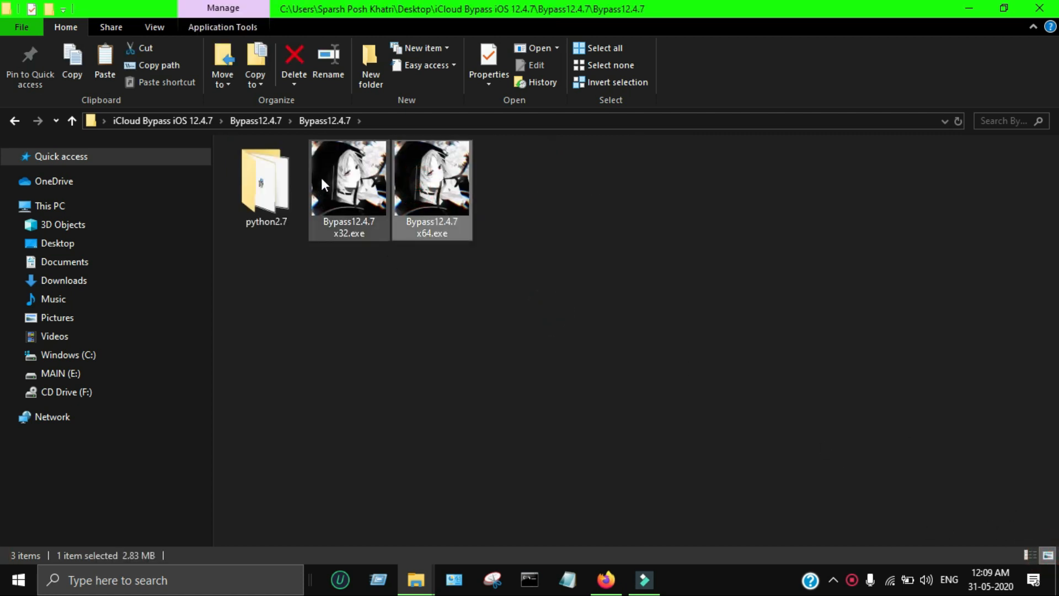
pyautogui.click(431, 176)
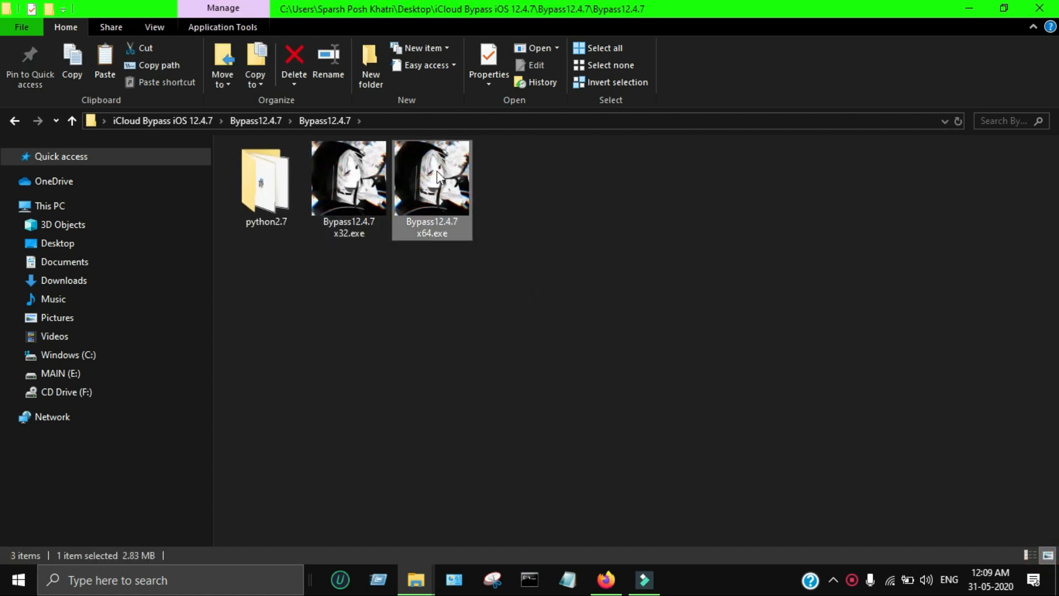
pyautogui.click(348, 177)
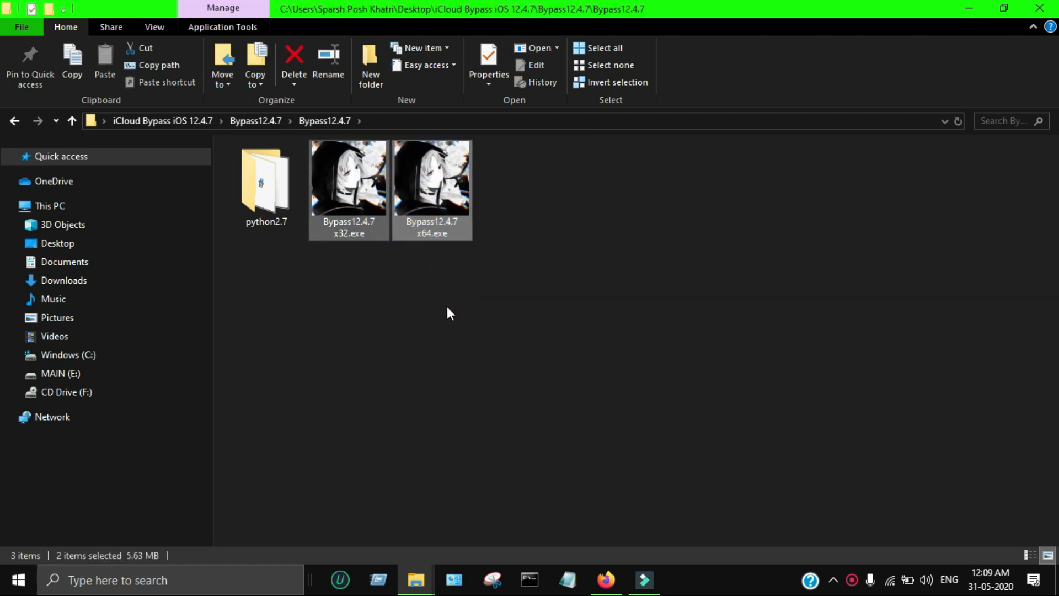
pyautogui.click(395, 258)
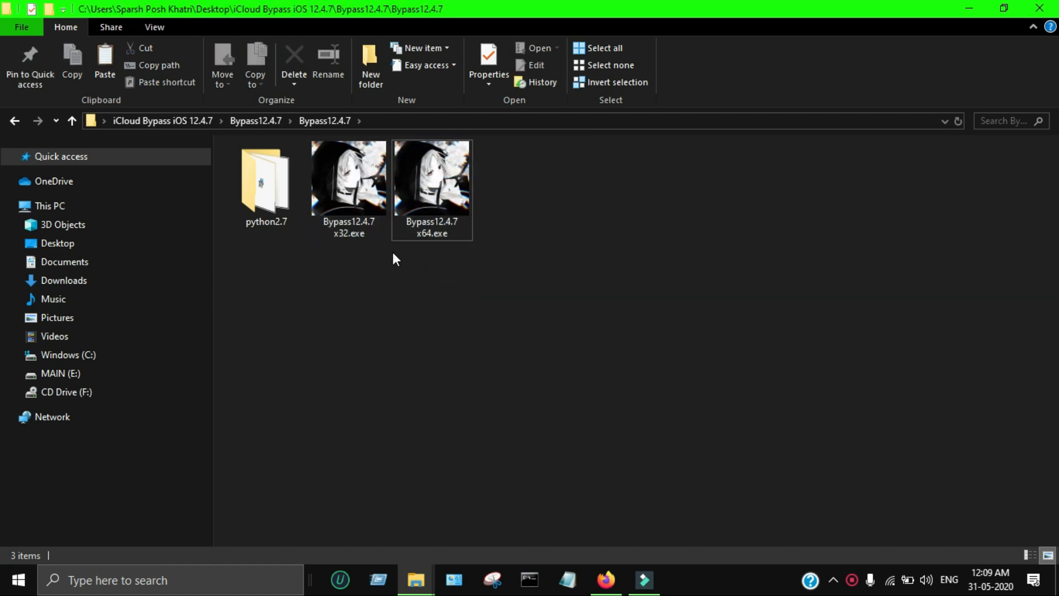
pyautogui.click(14, 121)
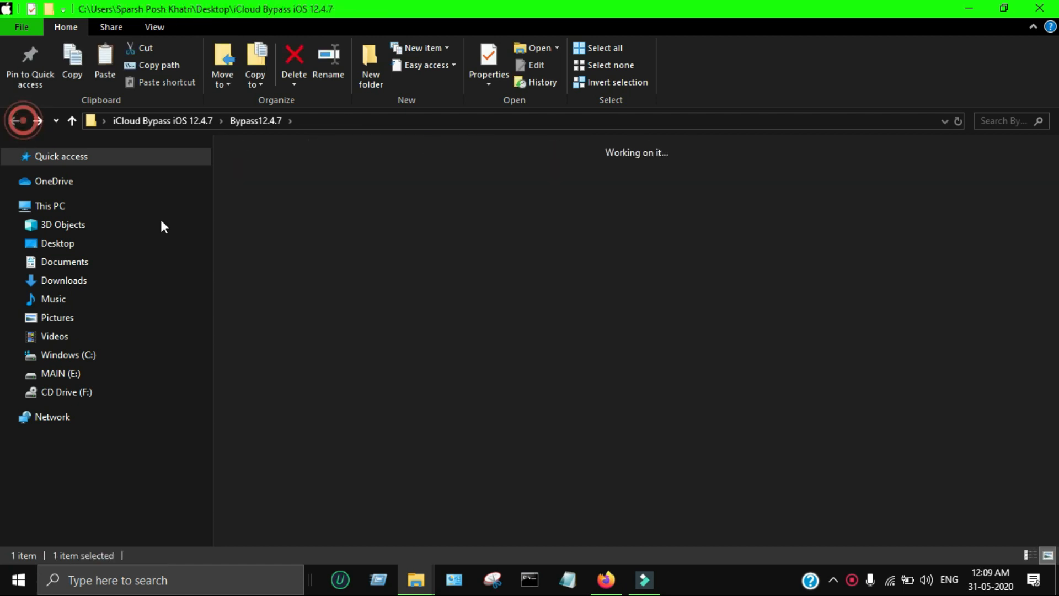
pyautogui.click(14, 120)
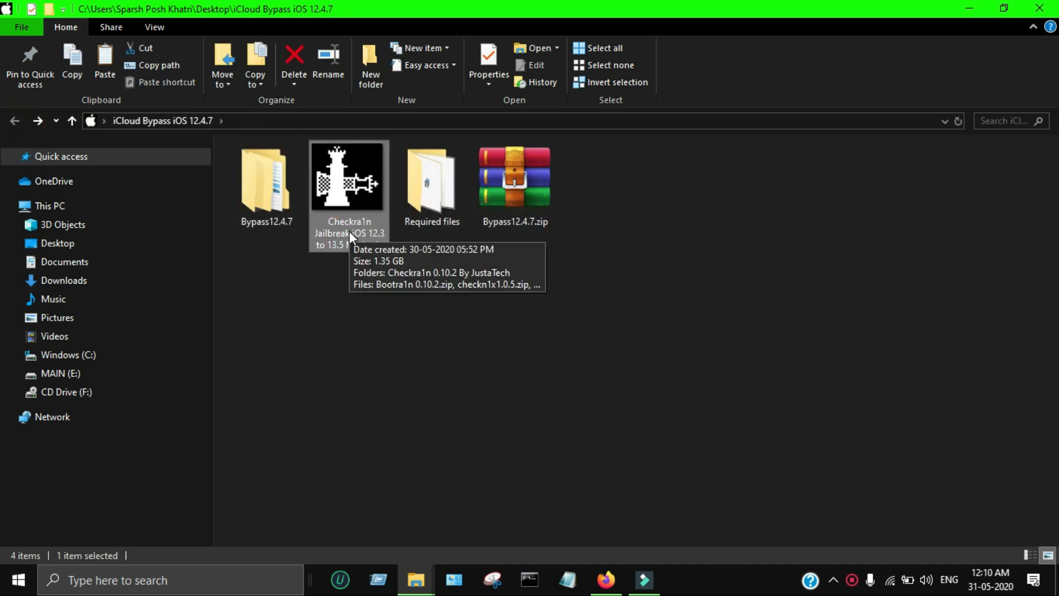
# In the Checkra1n Jailbreak folder, review the Bootra1n, checkn1x and Checkra1n archives and folder
pyautogui.doubleClick(348, 176)
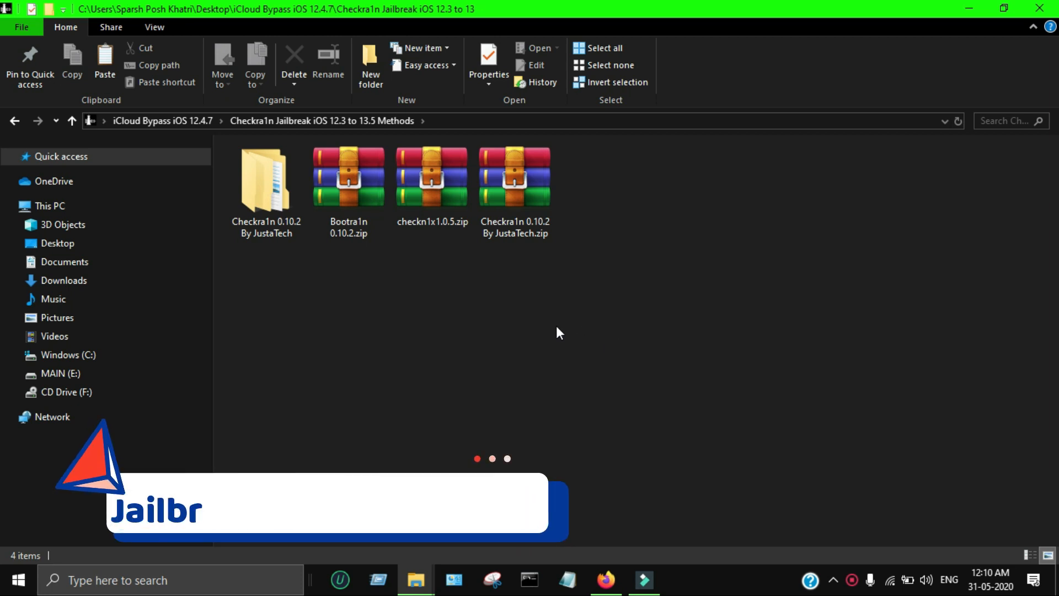
pyautogui.click(348, 177)
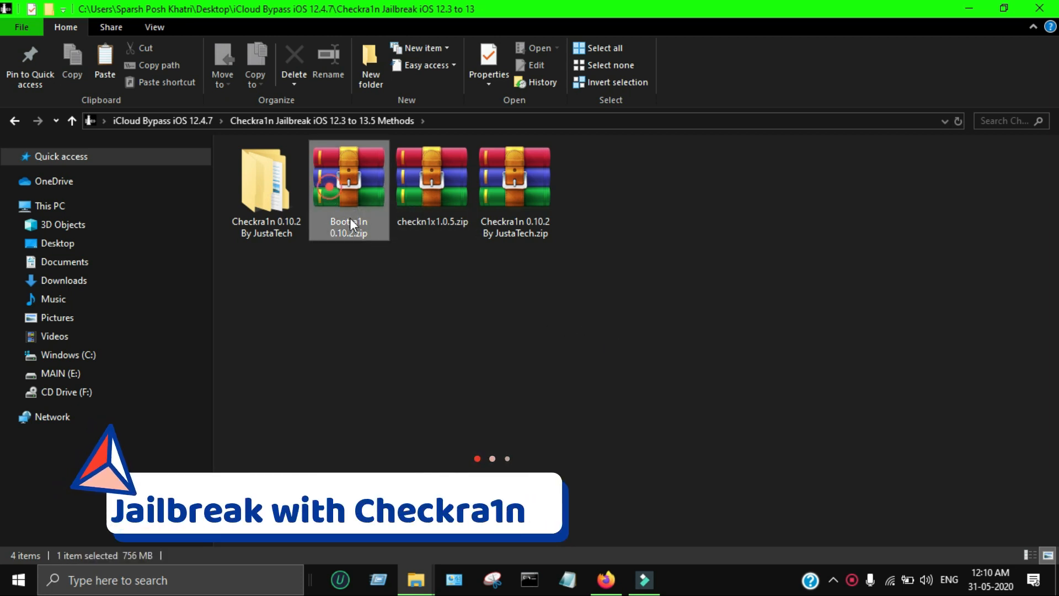
pyautogui.click(432, 176)
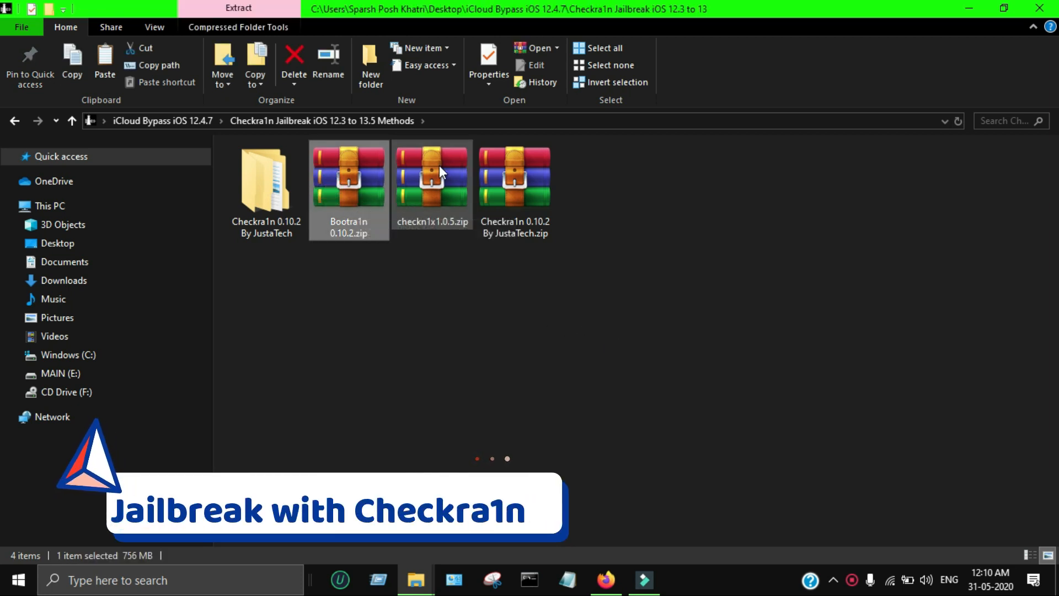
pyautogui.click(432, 175)
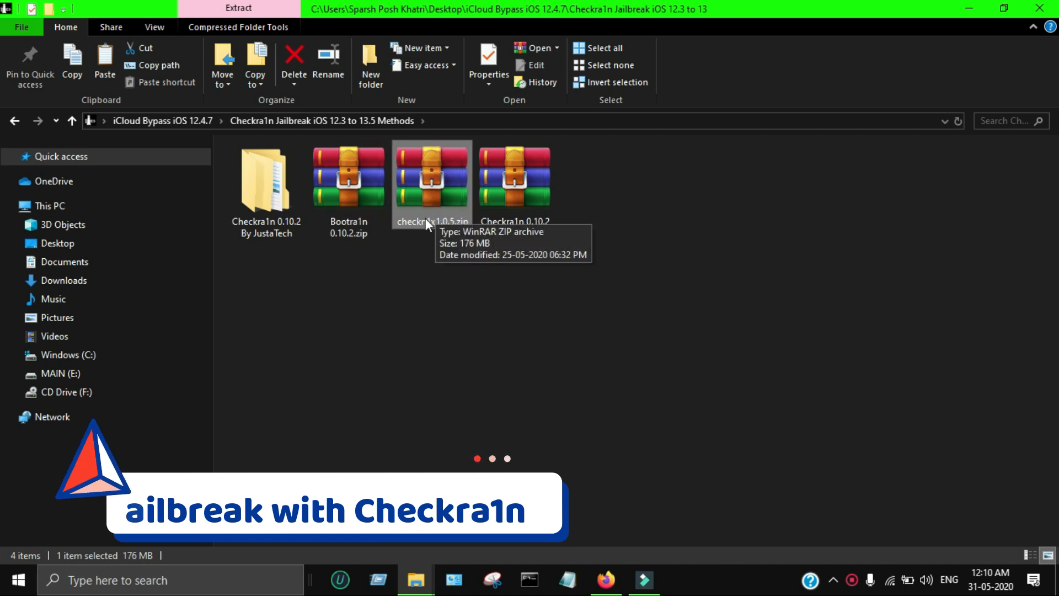
pyautogui.click(514, 176)
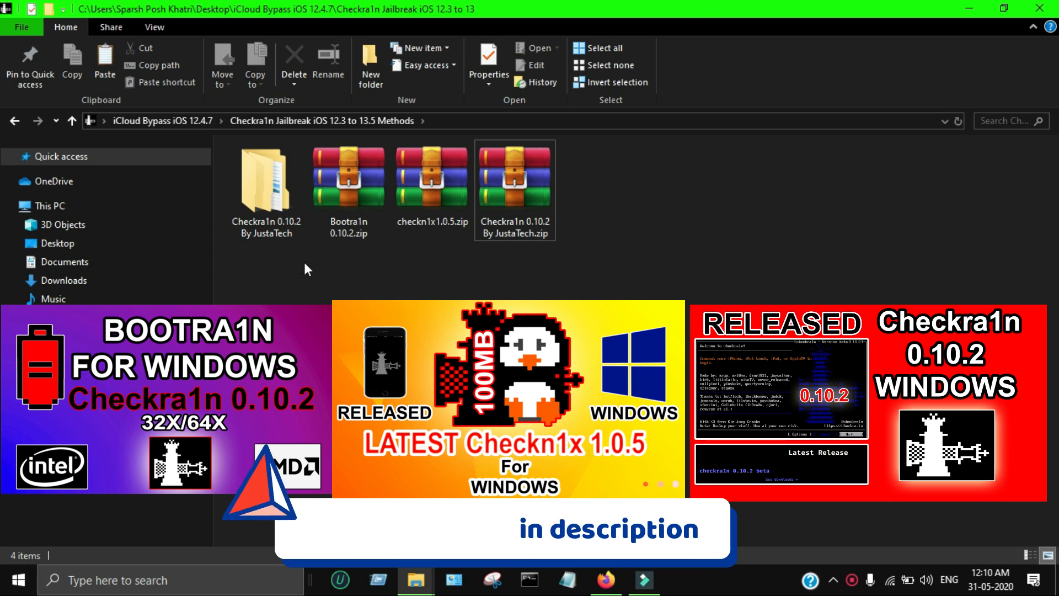
pyautogui.click(266, 177)
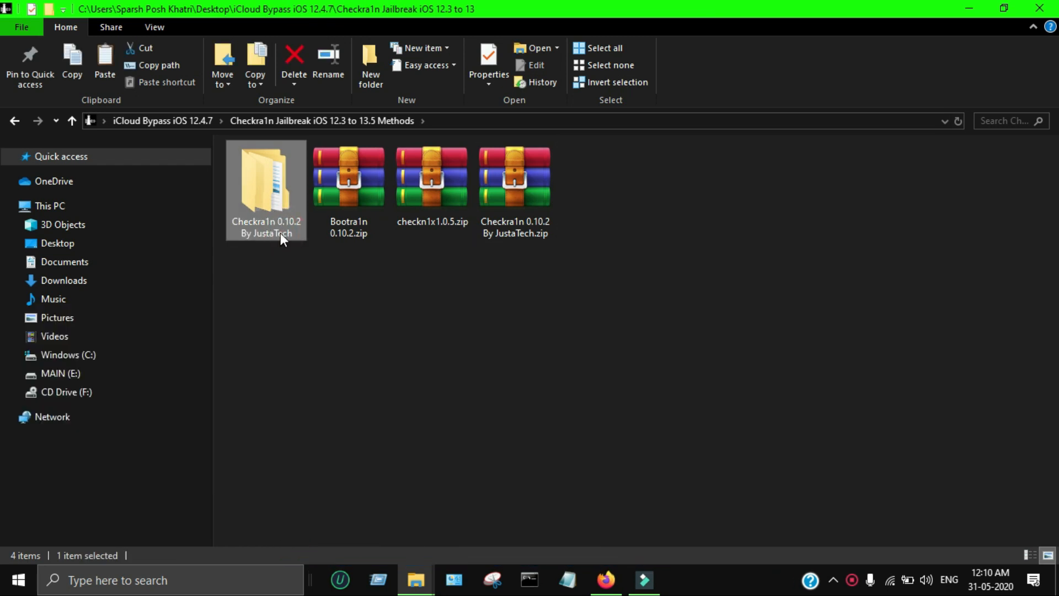
# Open the inner Checkra1n 0.10.2 By JustaTech folder shown as large icons
pyautogui.doubleClick(266, 176)
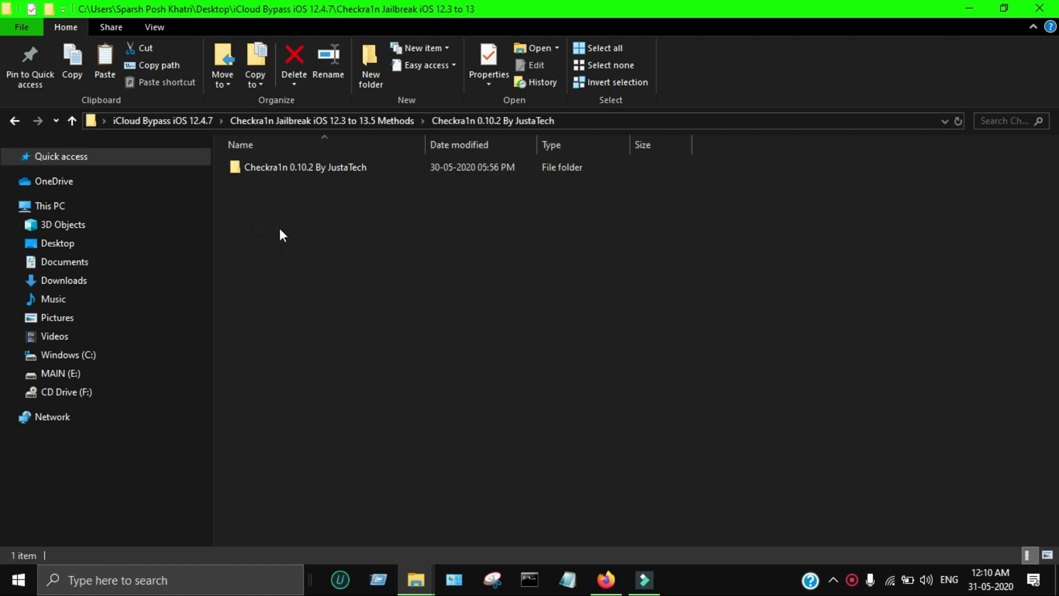
pyautogui.doubleClick(305, 167)
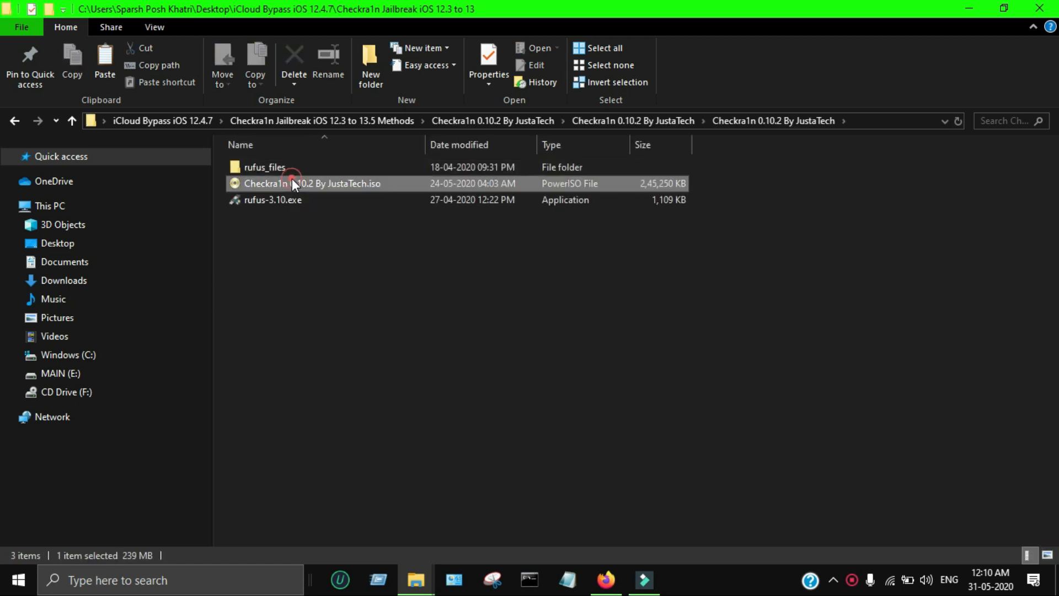
pyautogui.click(1028, 555)
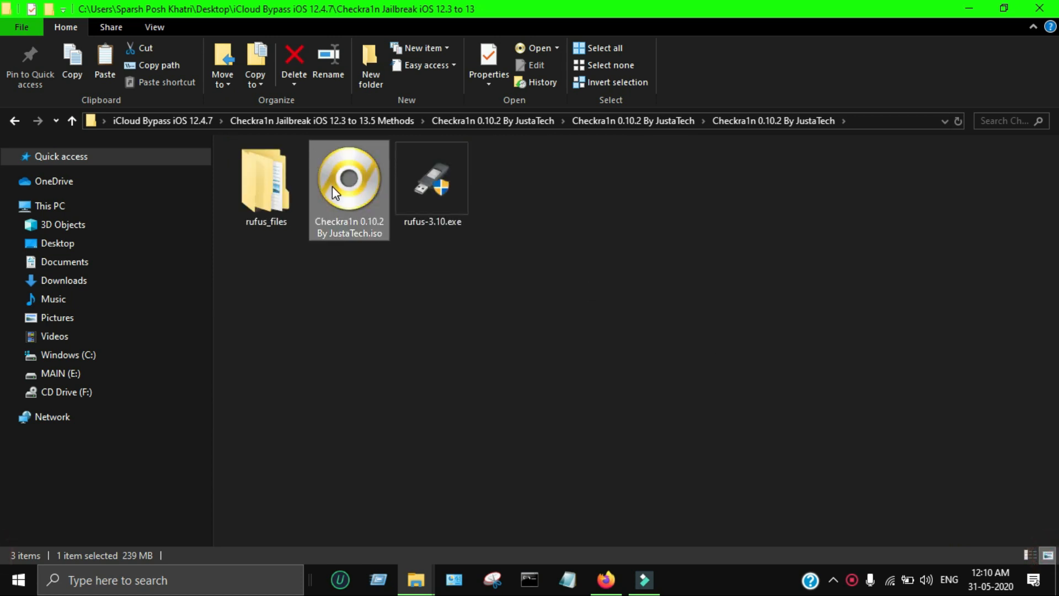
# Look over rufus_files, the Checkra1n ISO and rufus-3.10.exe
pyautogui.click(431, 182)
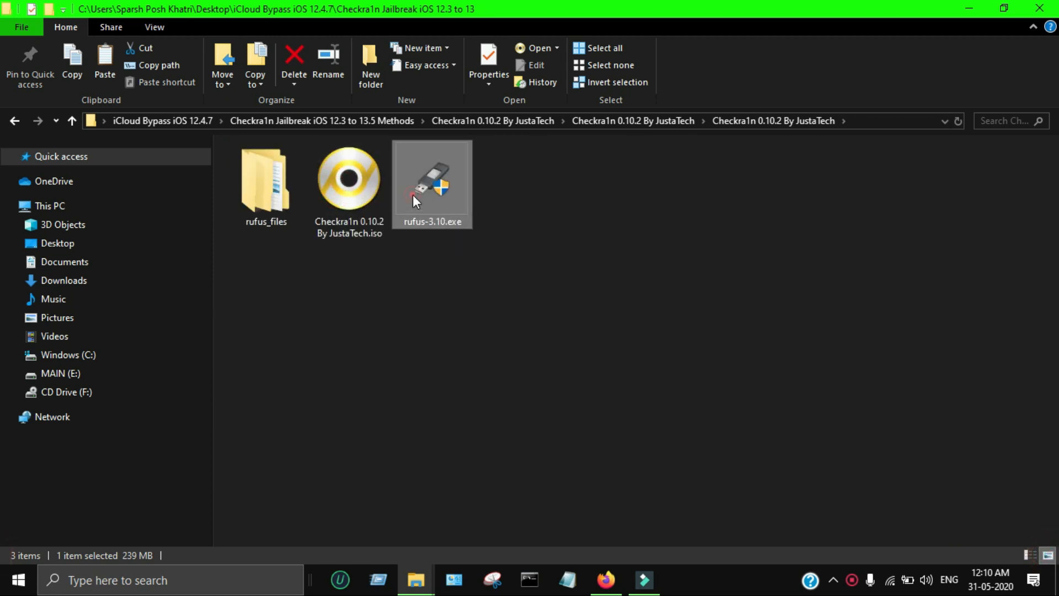
pyautogui.click(266, 182)
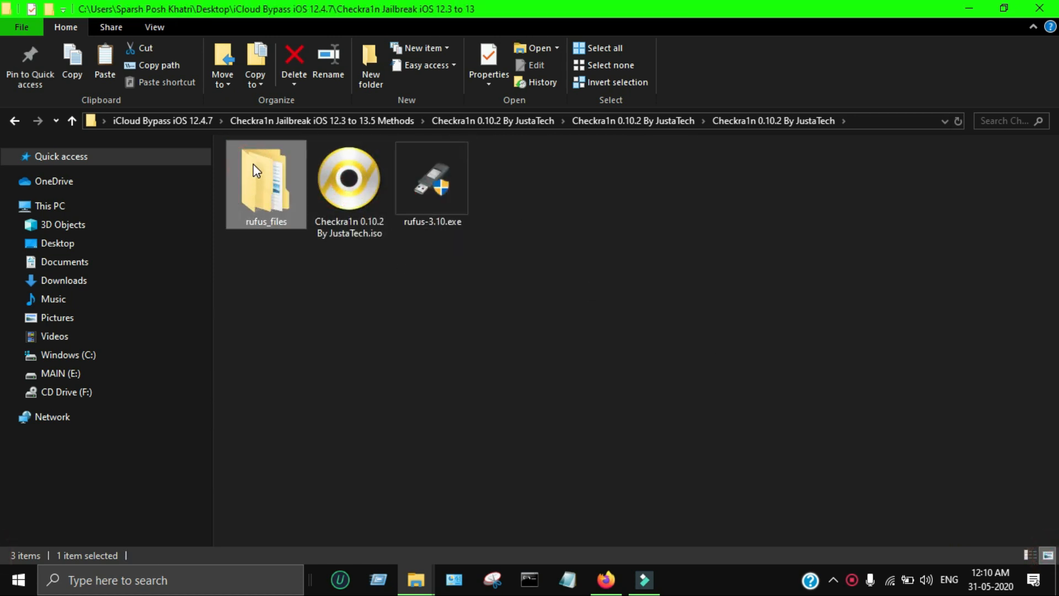
pyautogui.click(431, 179)
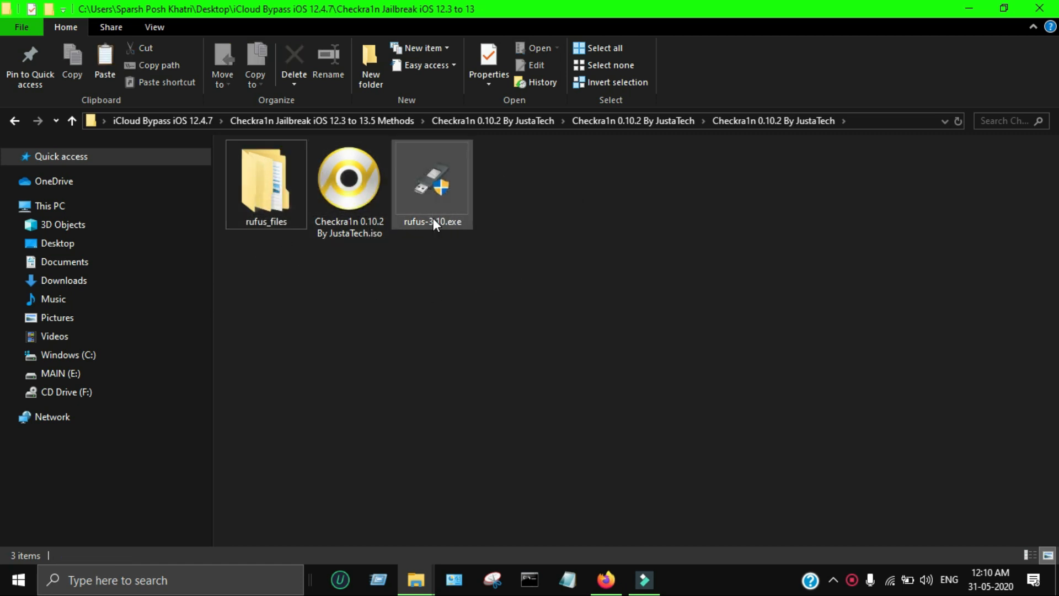
pyautogui.click(431, 182)
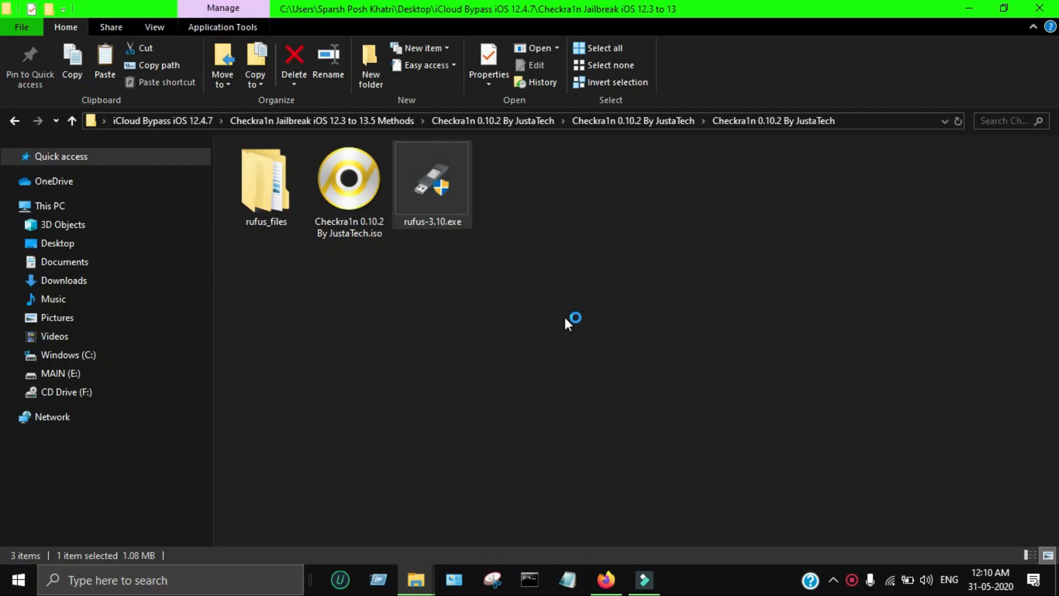
# In Rufus, write Checkra1n 0.10.2 By JustaTech.iso to VOID_LIVE (D:), accepting the data-erase warning
pyautogui.doubleClick(432, 177)
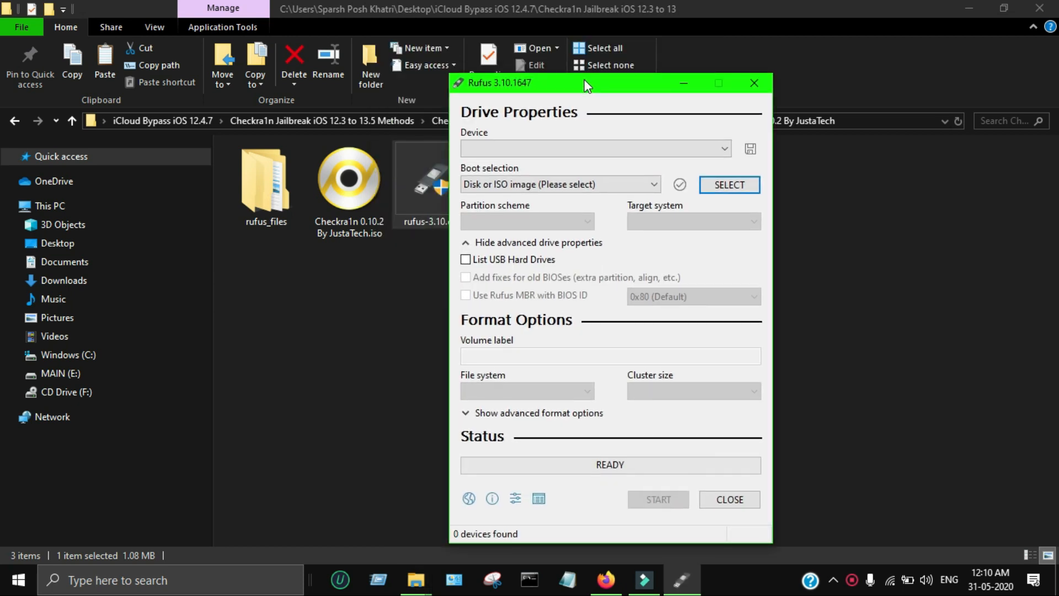
pyautogui.click(595, 148)
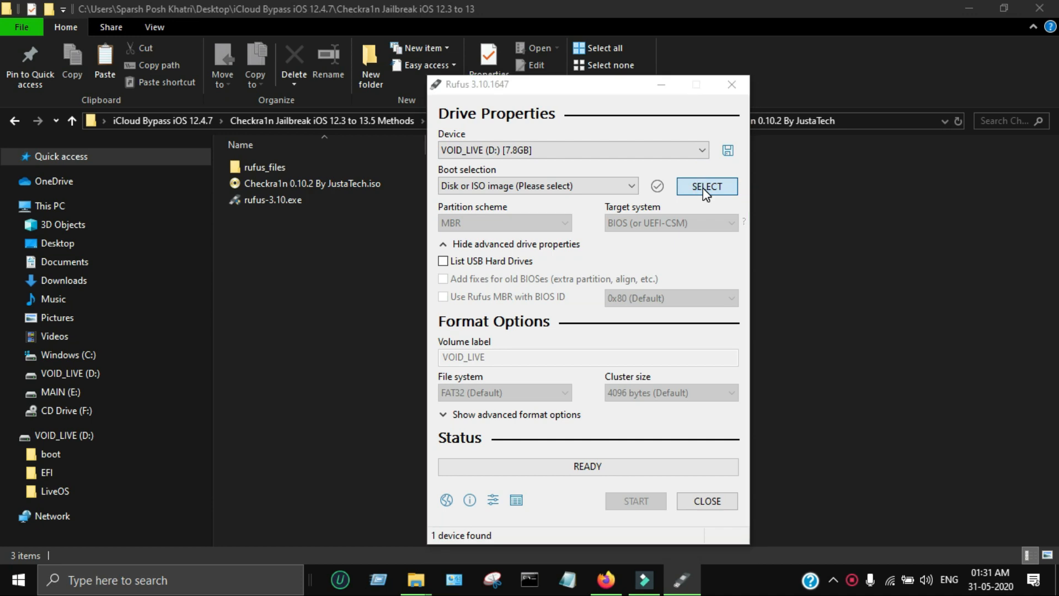
pyautogui.click(706, 185)
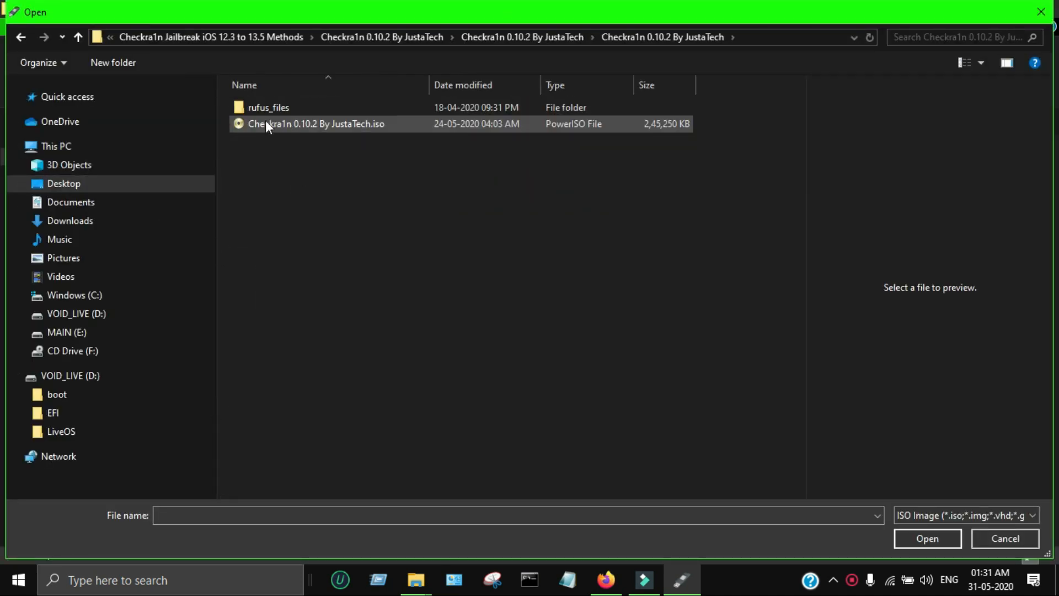
pyautogui.click(926, 538)
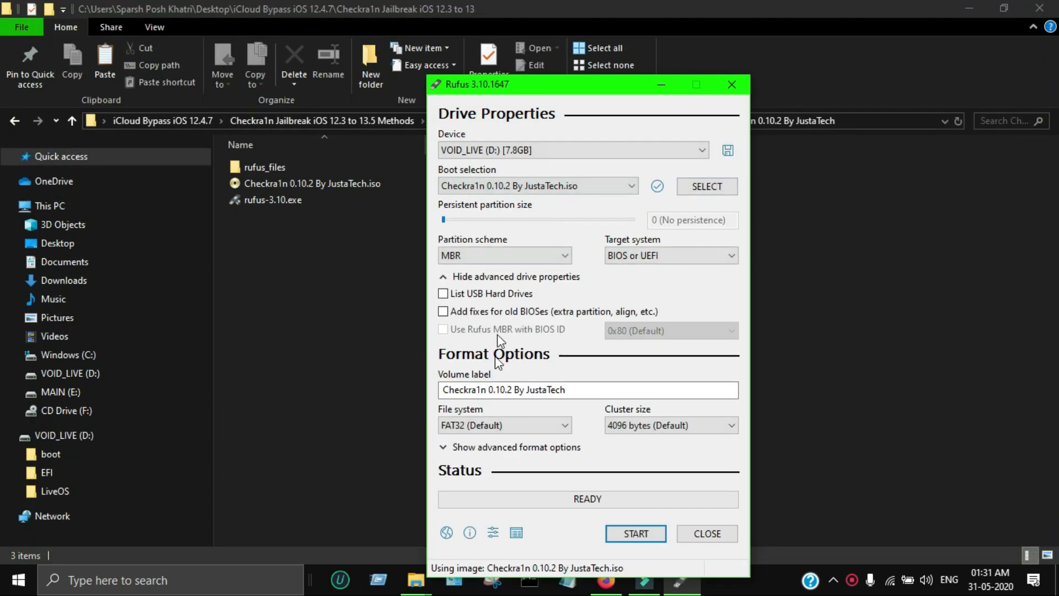
pyautogui.click(635, 533)
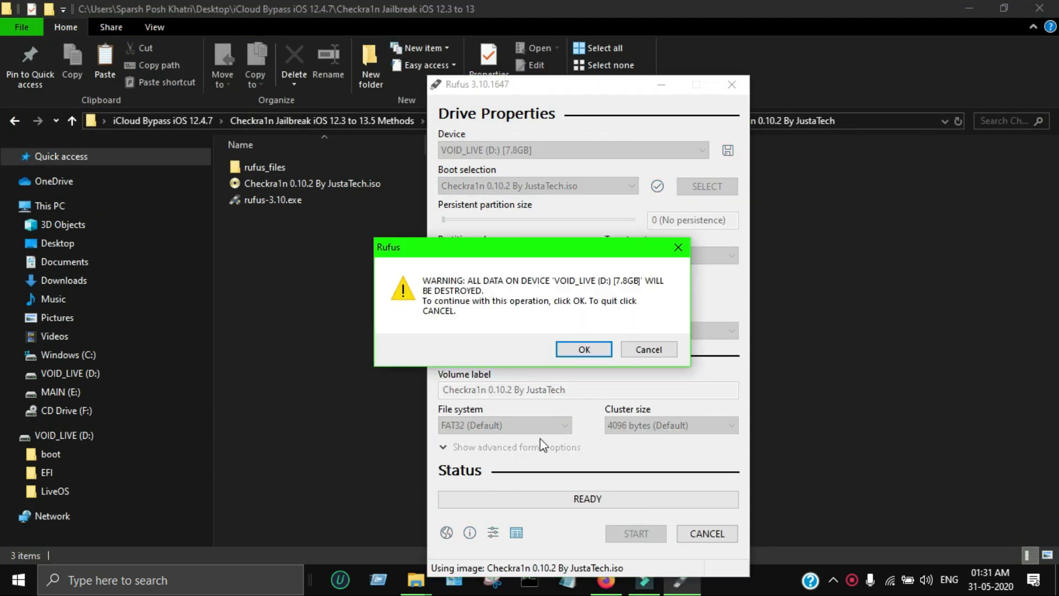
pyautogui.click(583, 350)
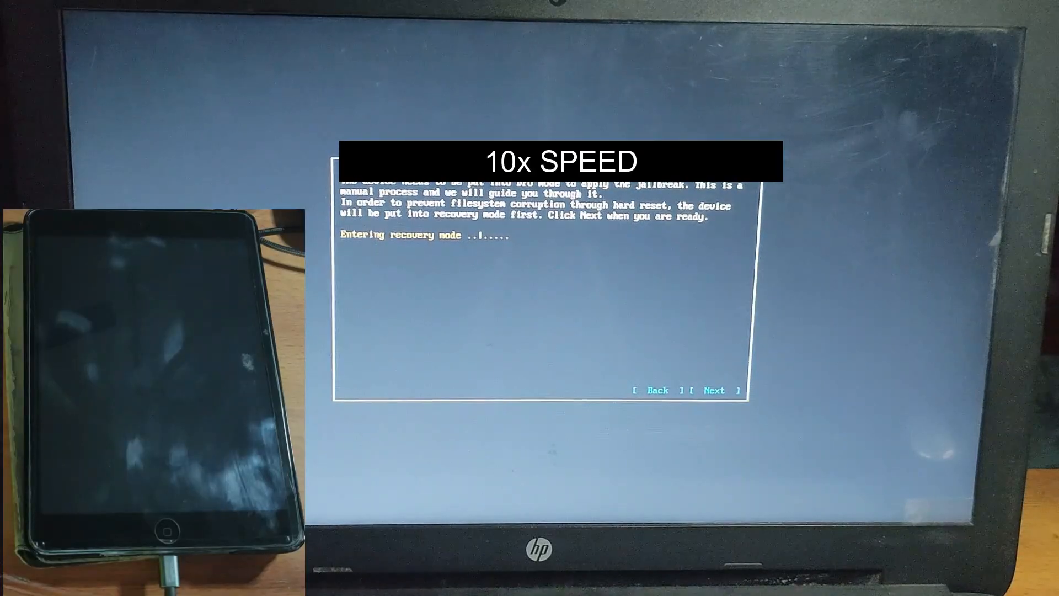
# Finish the Checkra1n jailbreak, quit and reboot the computer
pyautogui.click(714, 391)
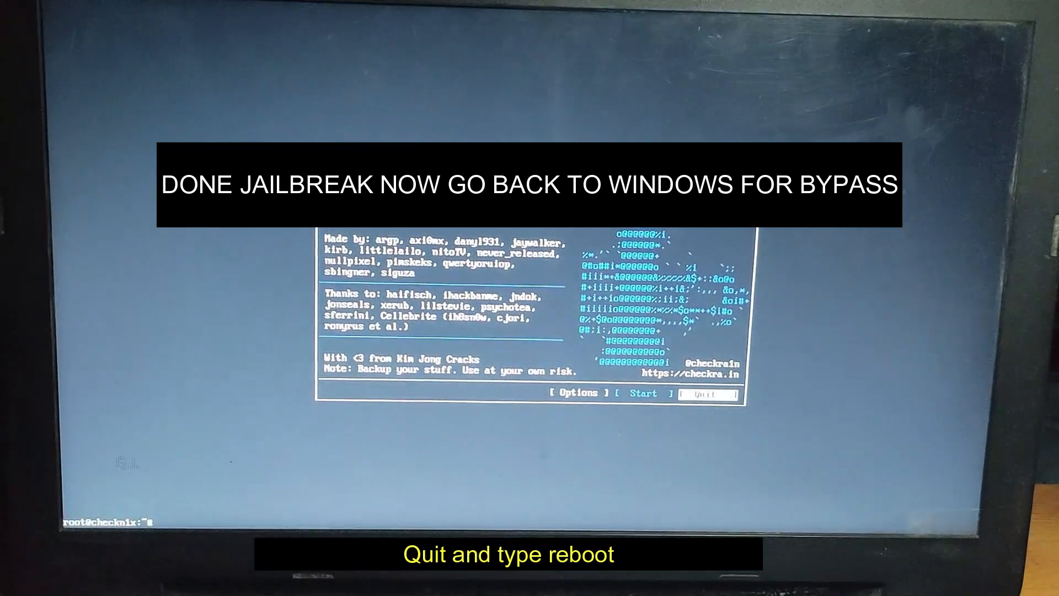
pyautogui.write('reboot')
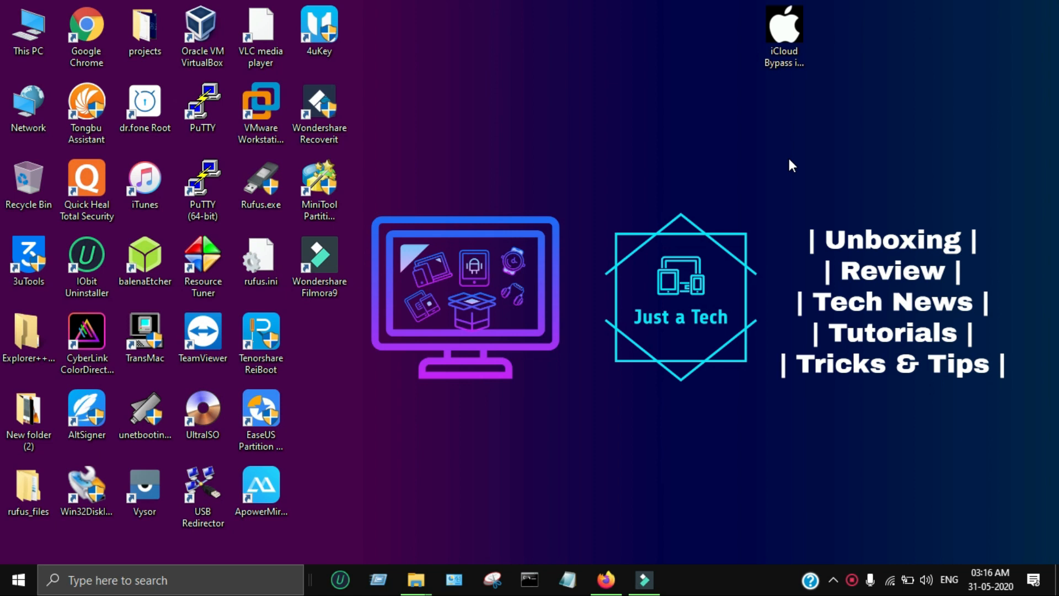
# Navigate from the desktop iCloud Bypass folder through Bypass12.4.7 into the python2.7 installers folder
pyautogui.click(784, 30)
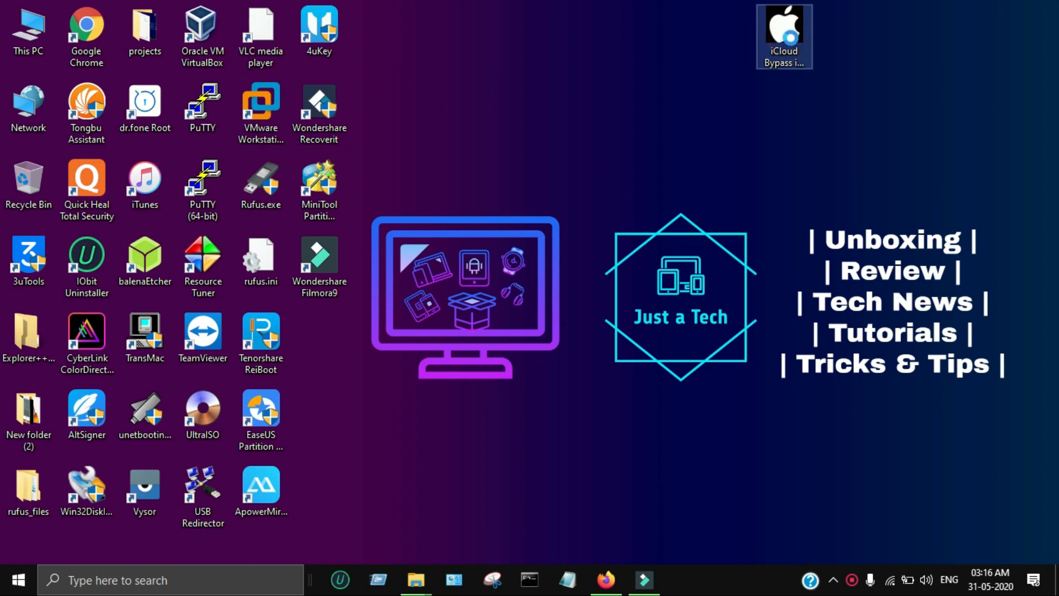
pyautogui.doubleClick(784, 34)
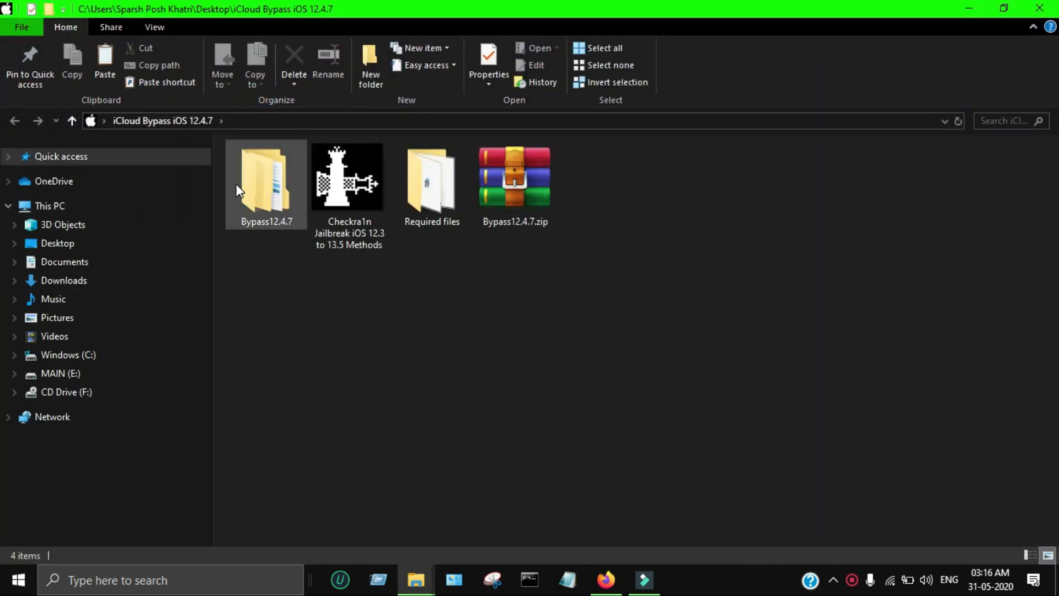
pyautogui.doubleClick(266, 179)
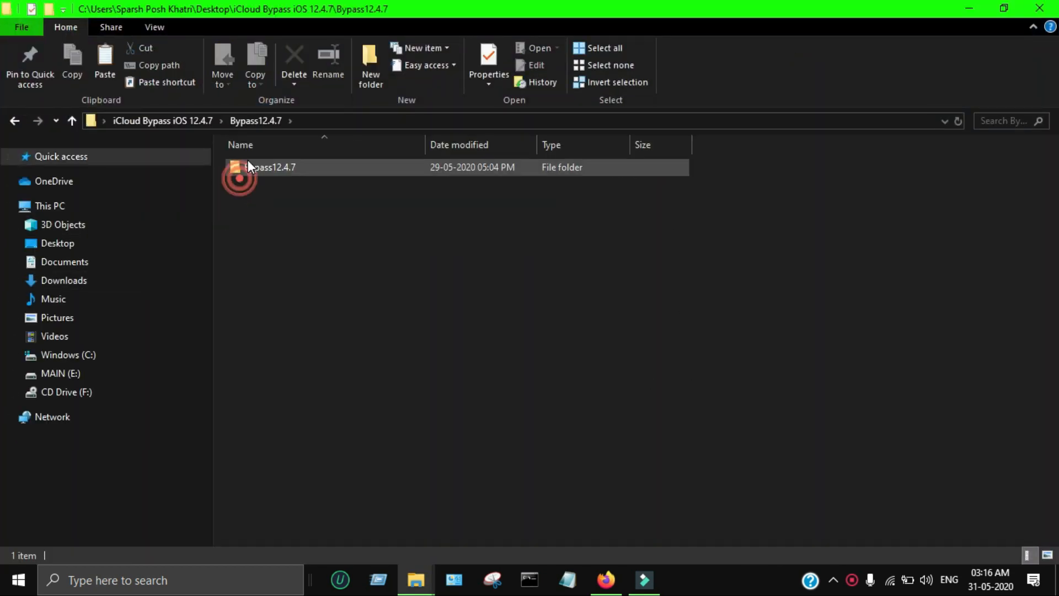
pyautogui.doubleClick(268, 167)
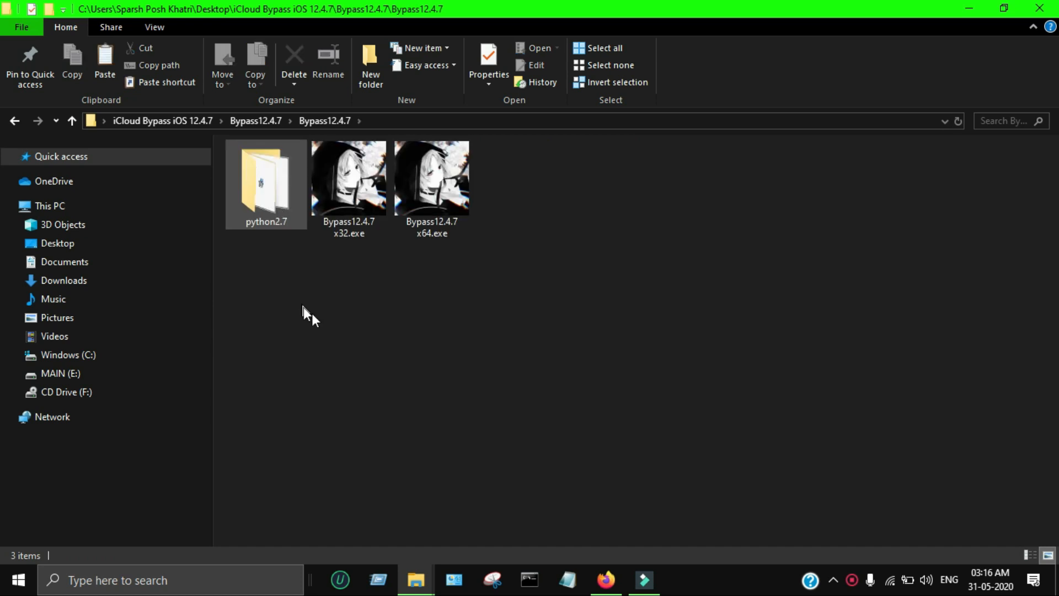
pyautogui.doubleClick(266, 178)
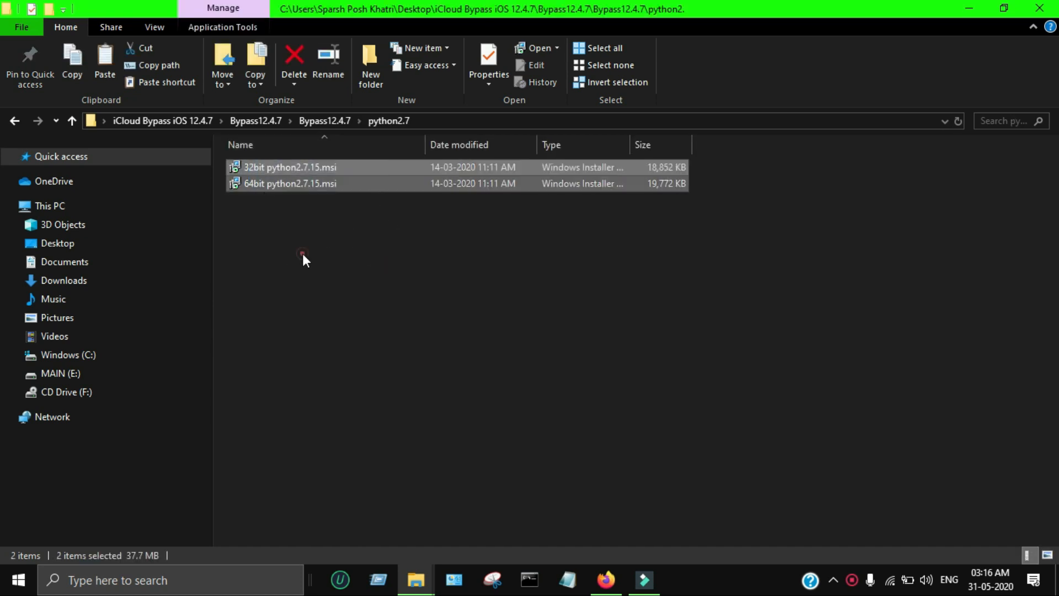
pyautogui.click(289, 183)
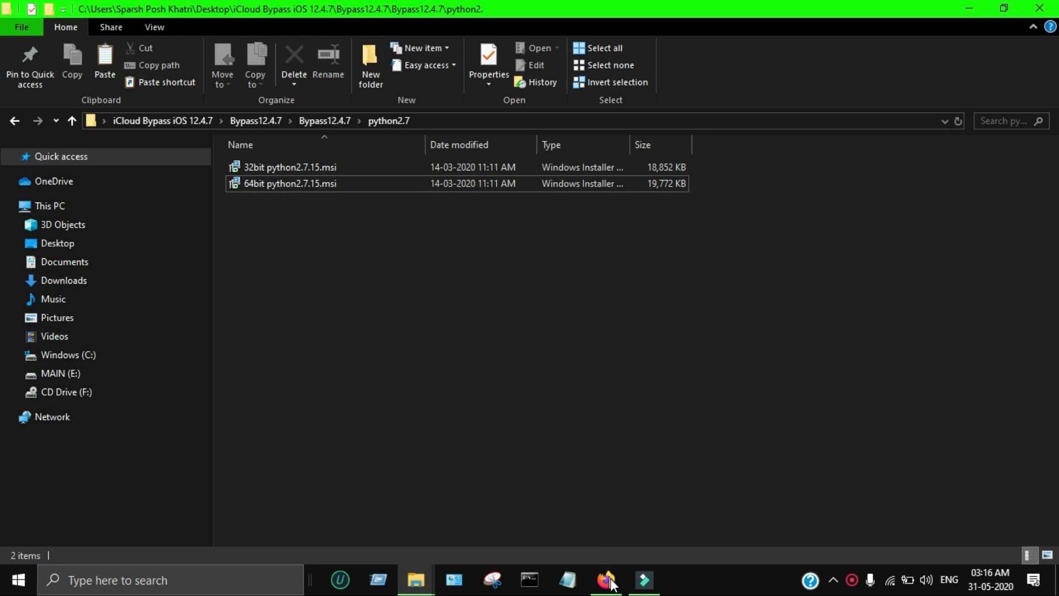
# Review the Python 2.7.15 entry on python.org's downloads page, then minimize Firefox back to the folder
pyautogui.click(604, 580)
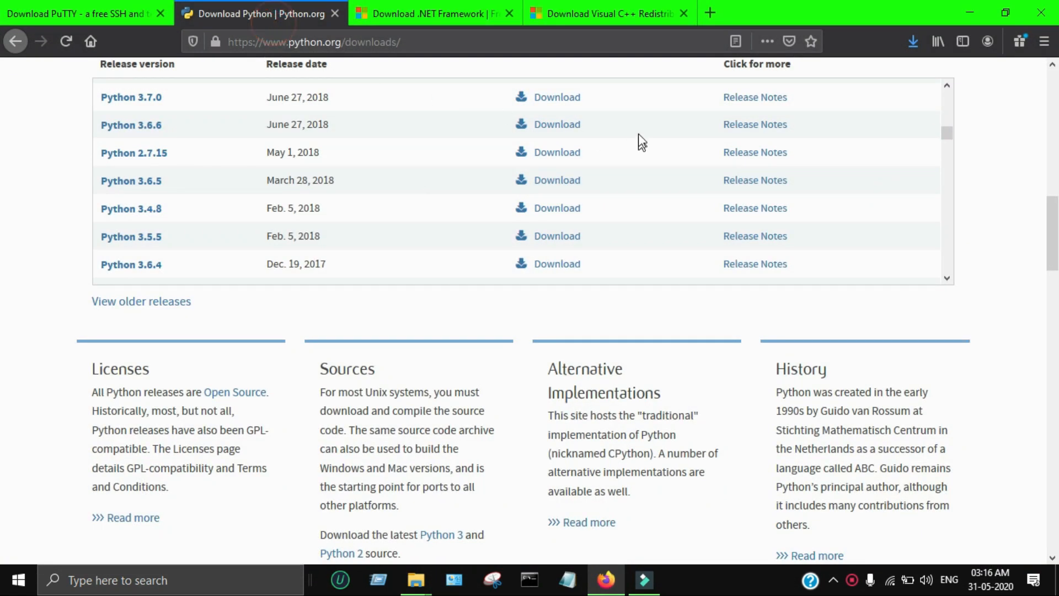
pyautogui.scroll(3)
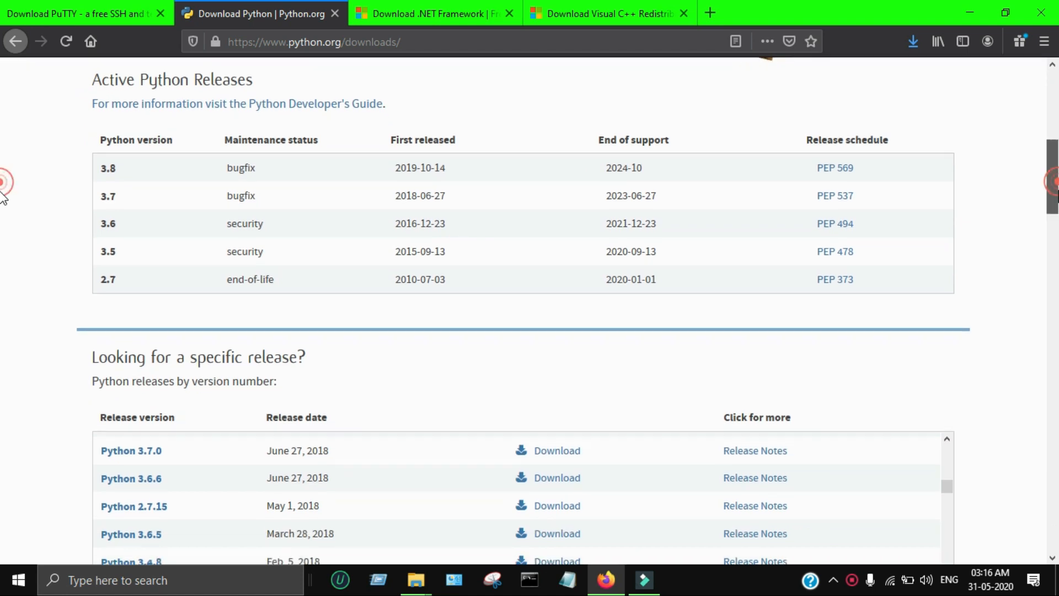
pyautogui.scroll(-3)
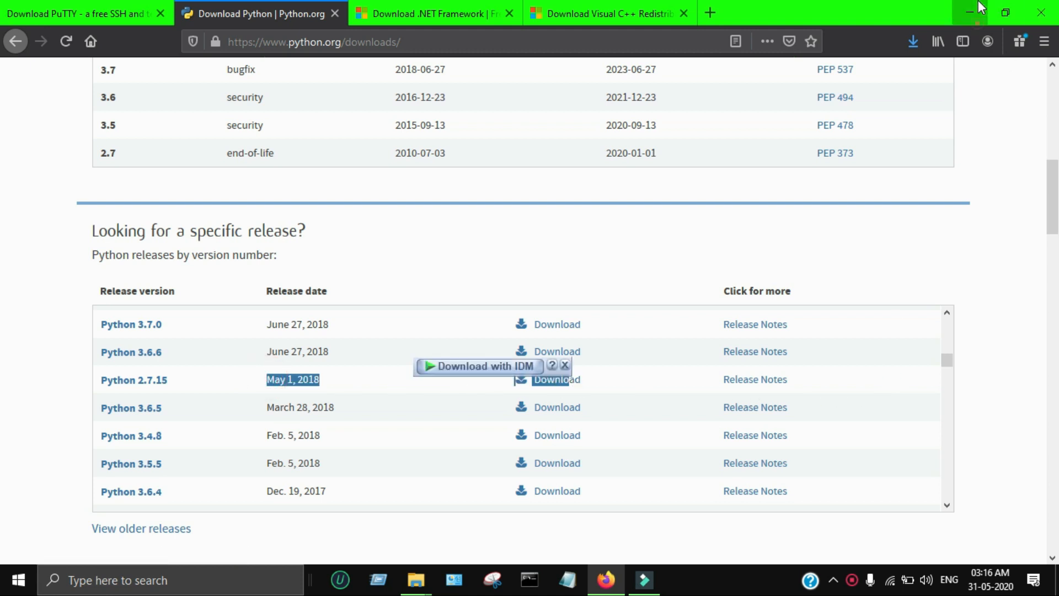
pyautogui.click(416, 579)
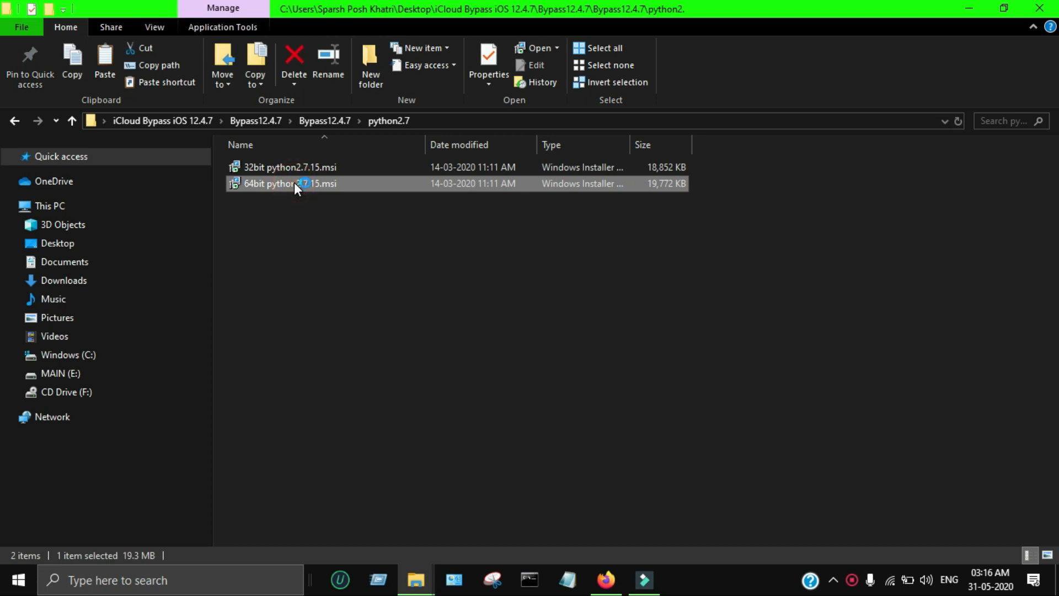
# Install 64-bit Python 2.7.15 for all users to C:\Python27\ with Add python.exe to Path enabled
pyautogui.doubleClick(288, 183)
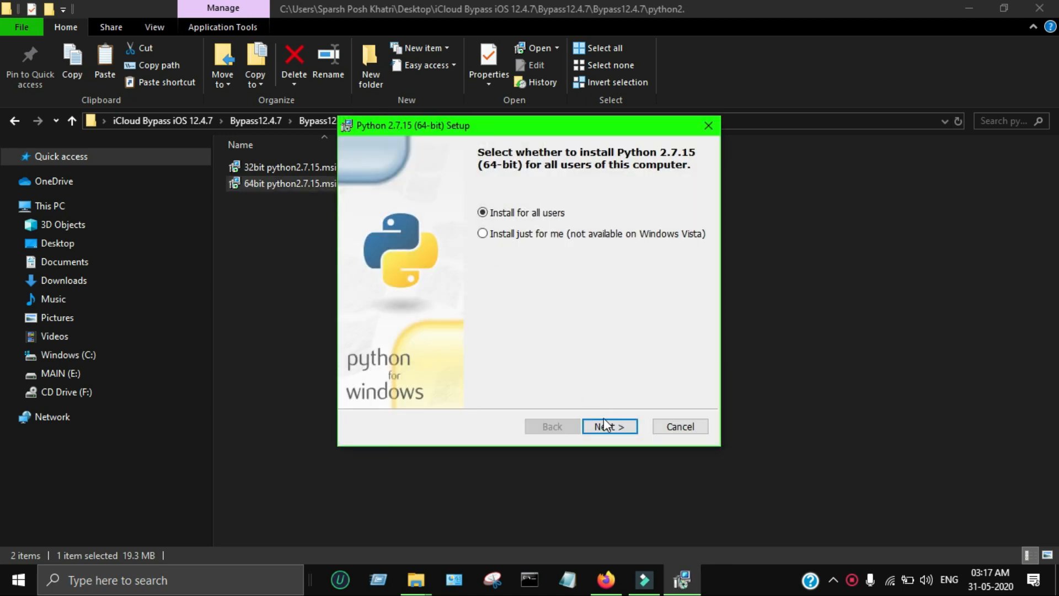
pyautogui.click(609, 426)
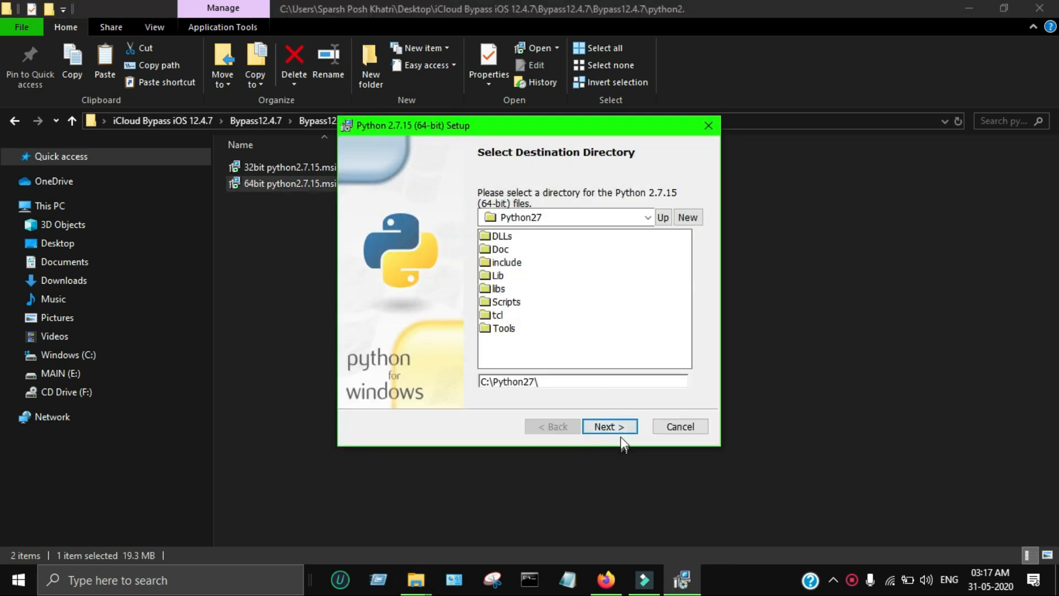
pyautogui.click(607, 426)
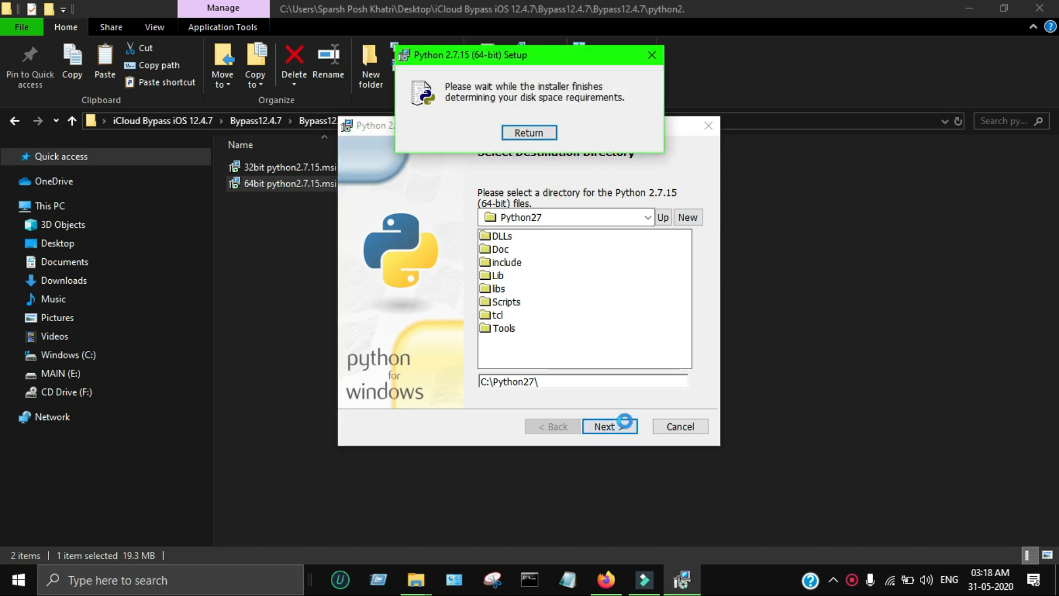
pyautogui.click(608, 426)
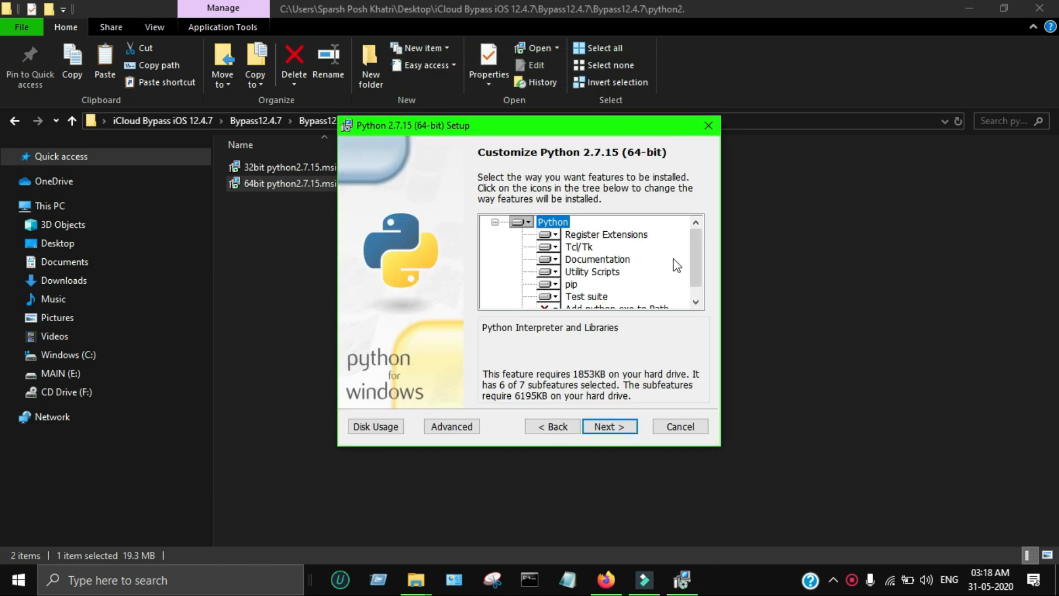
pyautogui.scroll(-3)
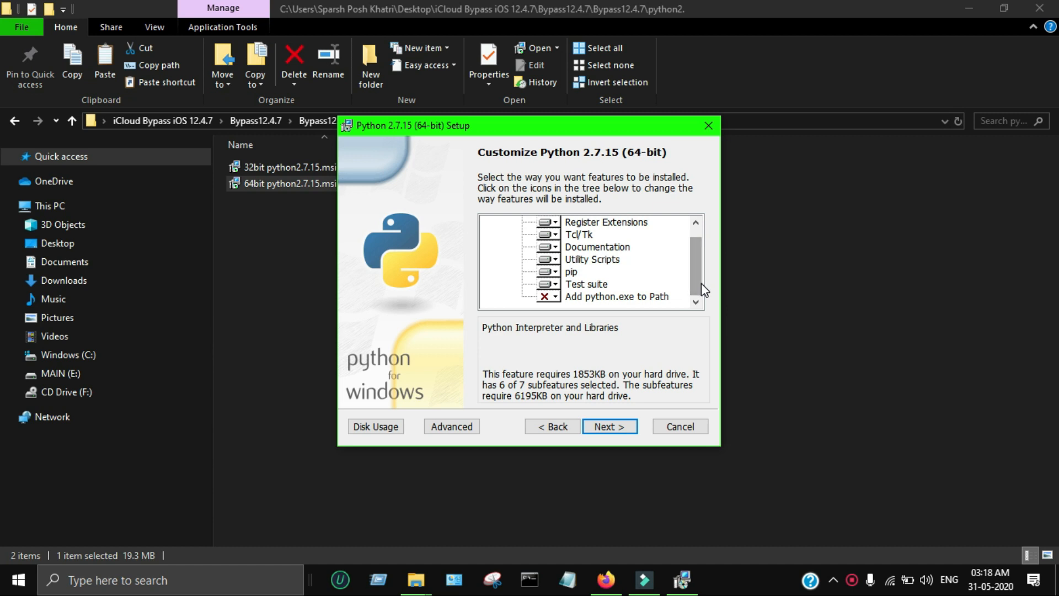
pyautogui.click(555, 296)
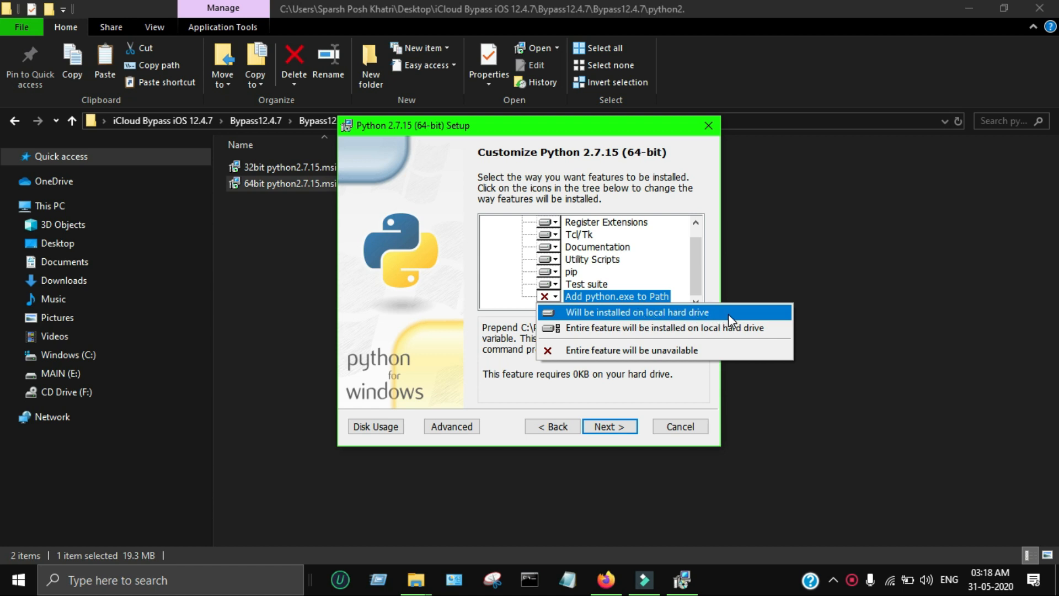
pyautogui.moveTo(661, 313)
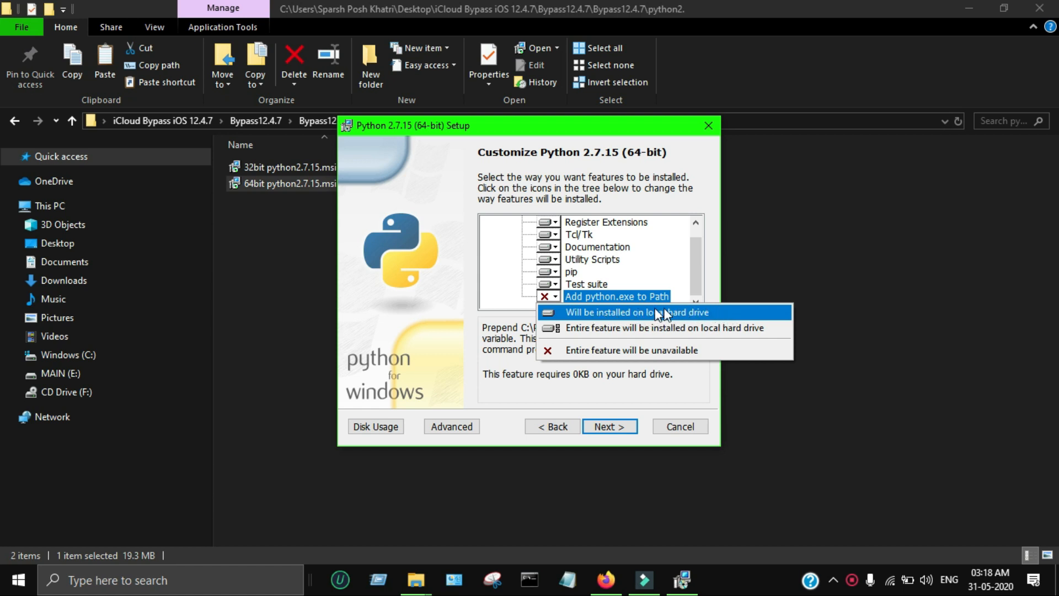
pyautogui.click(636, 312)
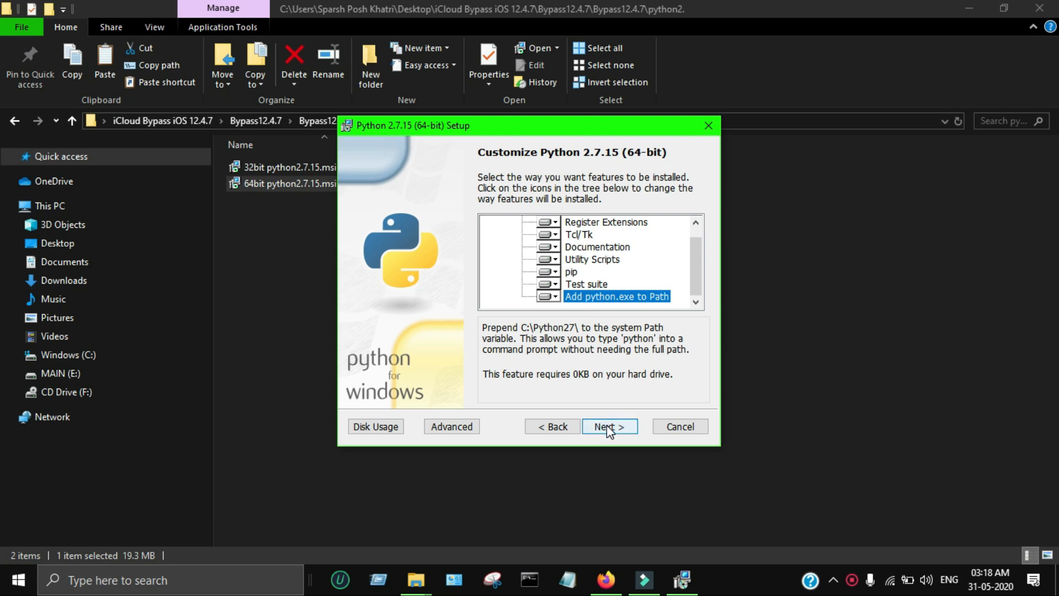
pyautogui.click(608, 426)
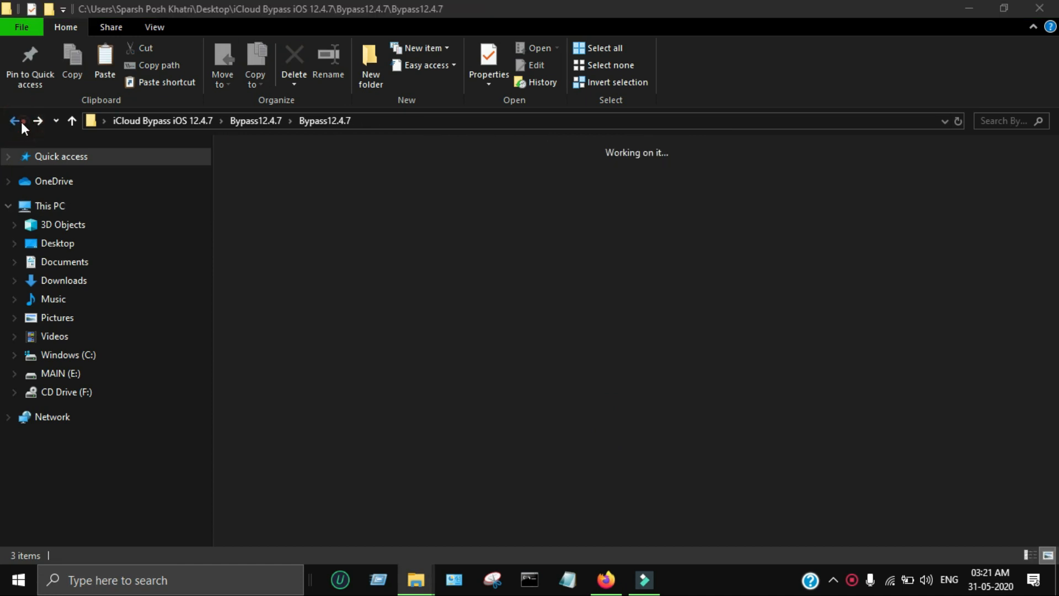
# Return to the iCloud Bypass iOS 12.4.7 folder, open Required files and bring up Firefox
pyautogui.click(14, 120)
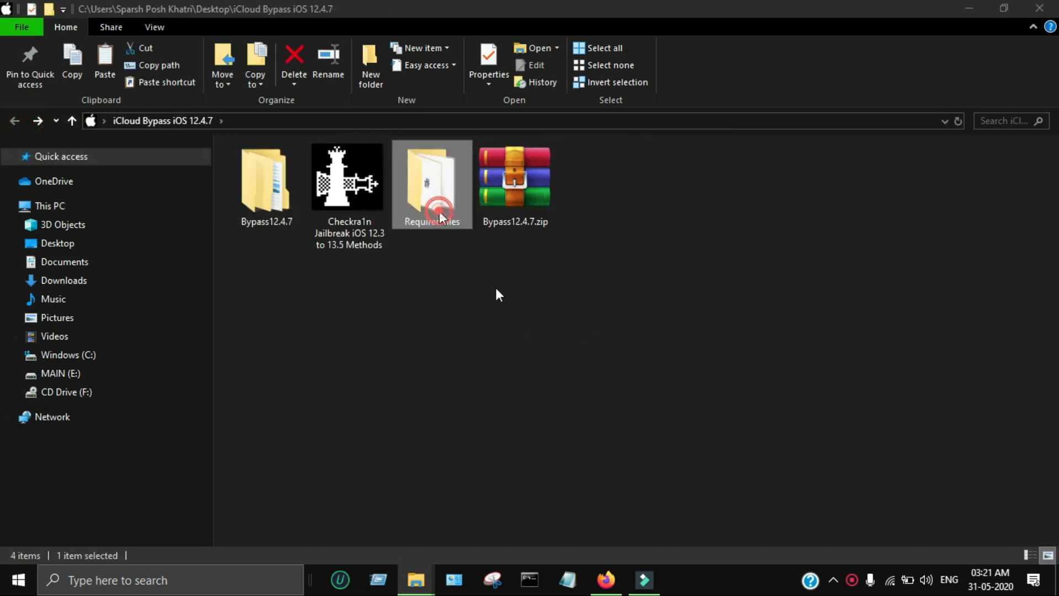
pyautogui.doubleClick(432, 178)
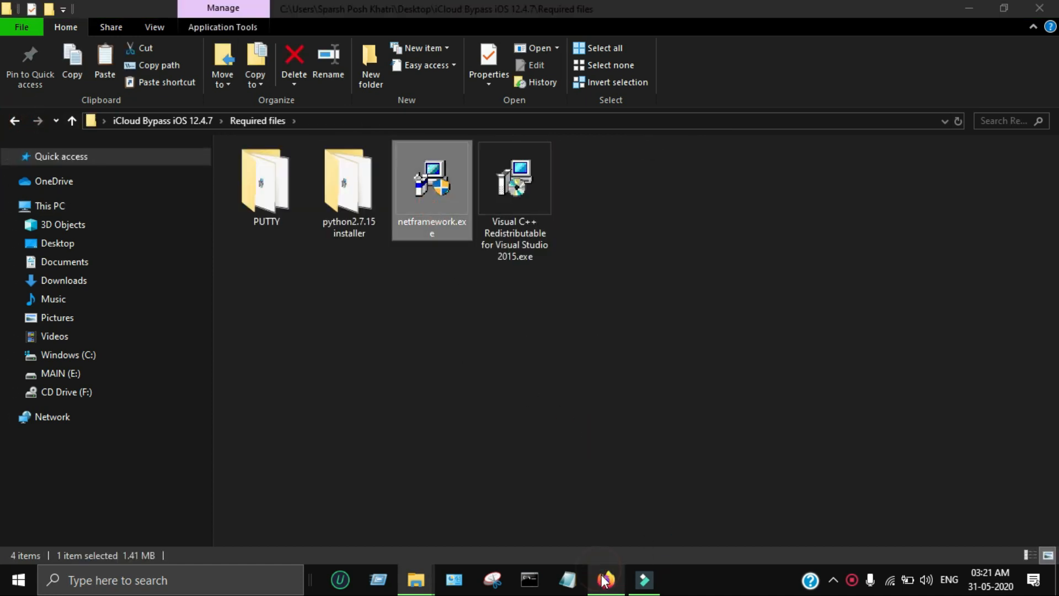
pyautogui.click(603, 580)
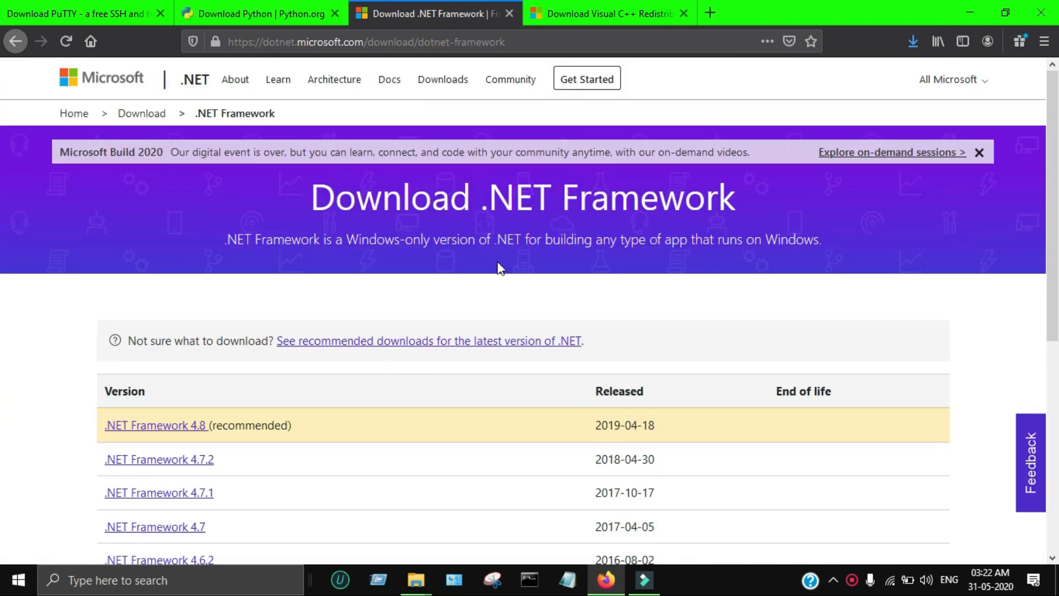
# Review the .NET Framework, Visual C++ 2015 Redistributable and PuTTY download pages, then return to the bypass folder
pyautogui.scroll(-3)
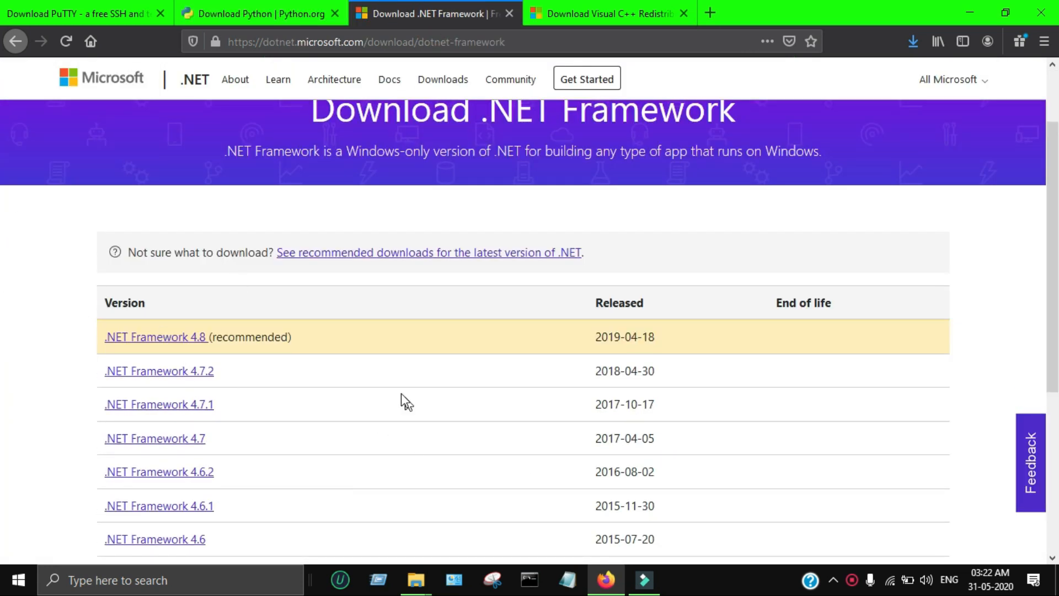
pyautogui.moveTo(359, 443)
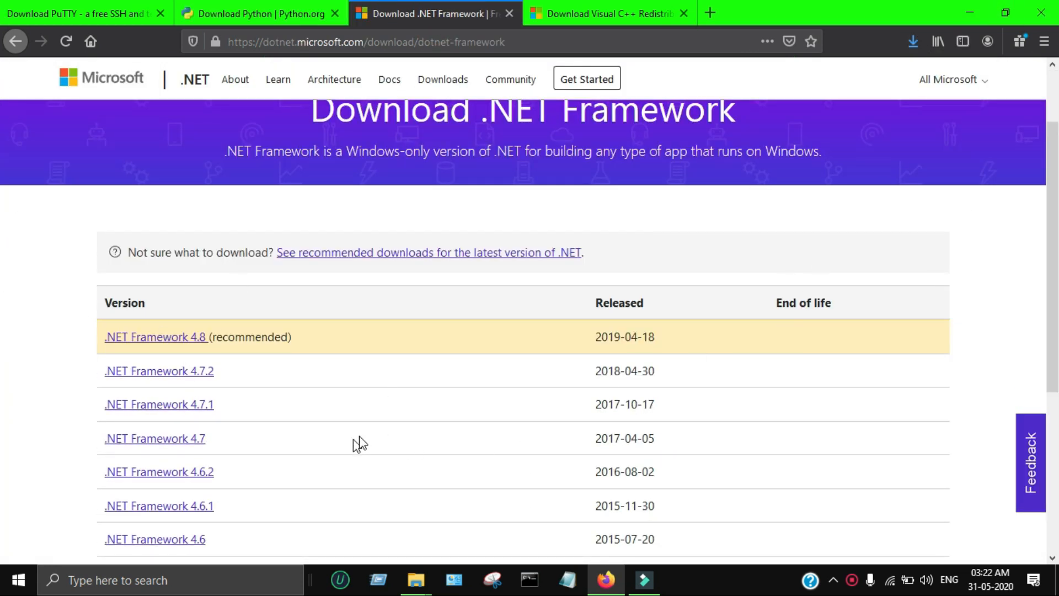
pyautogui.click(416, 580)
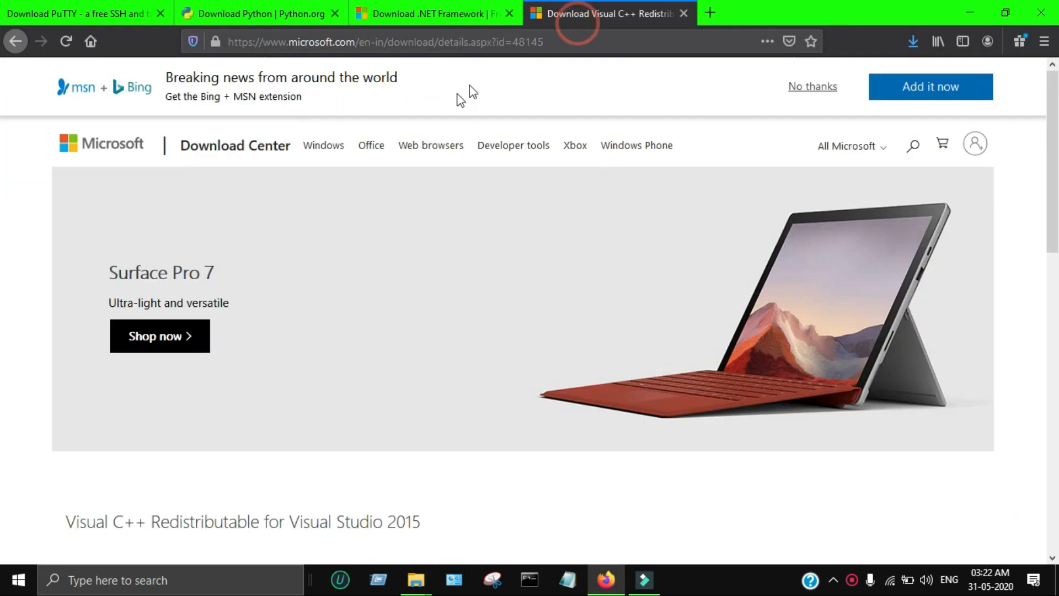
pyautogui.scroll(-3)
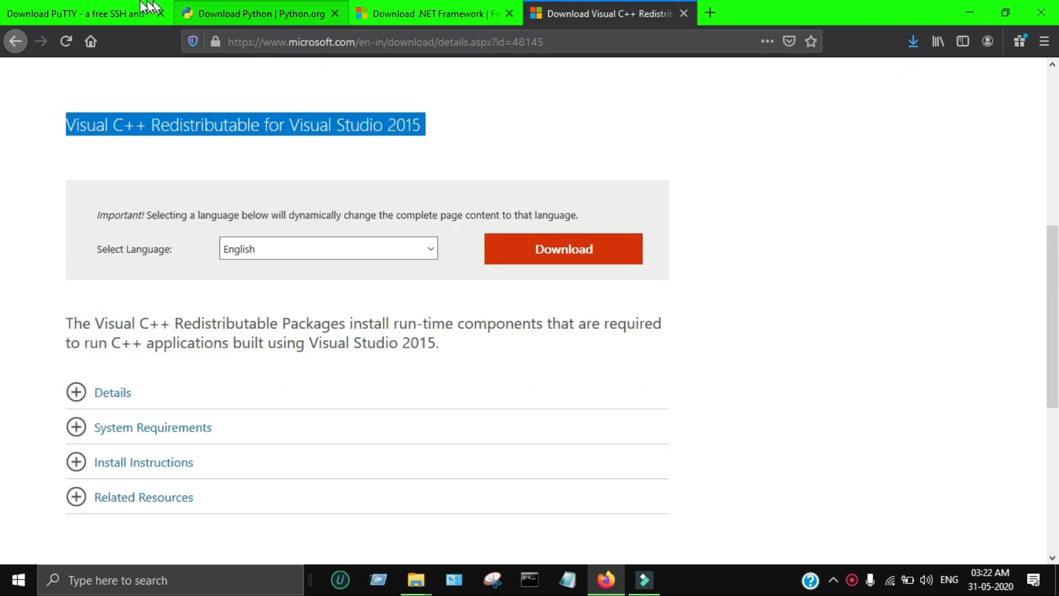
pyautogui.click(77, 13)
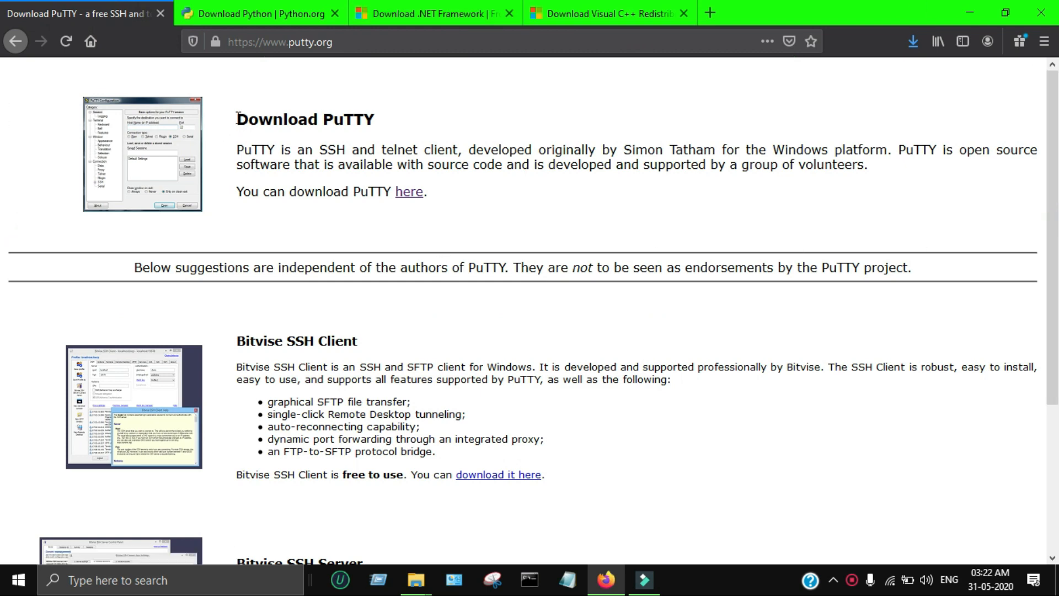
pyautogui.click(416, 580)
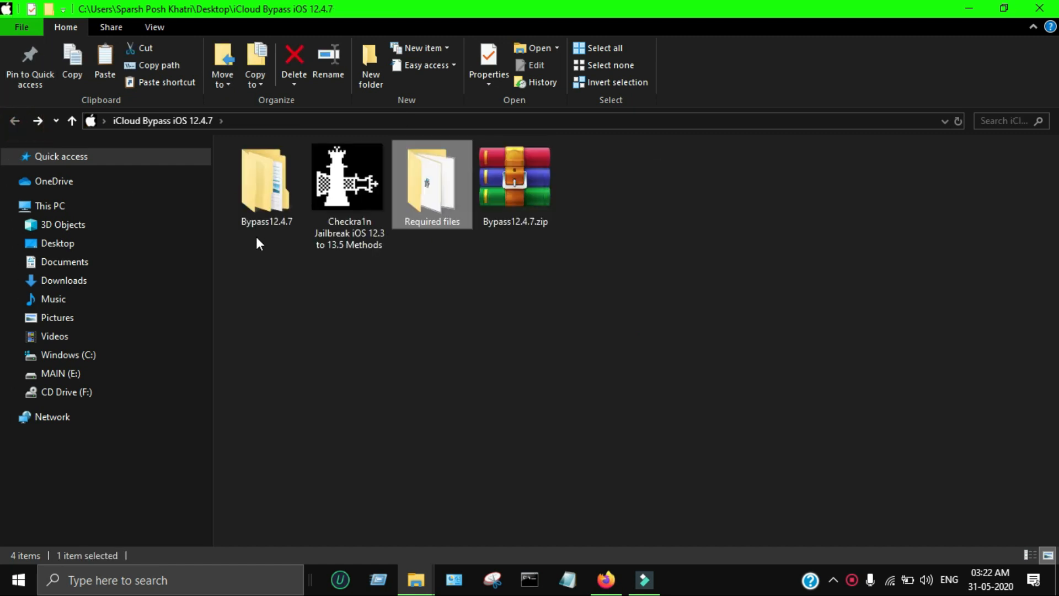
# Launch Bypass12.4.7 x64.exe from the Bypass12.4.7 folder
pyautogui.doubleClick(266, 179)
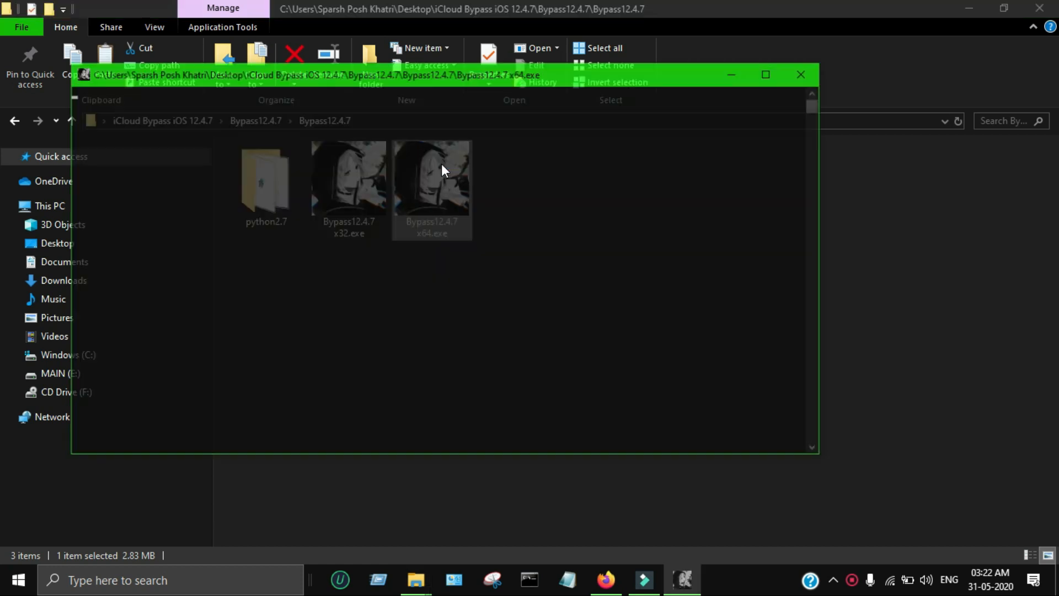
pyautogui.doubleClick(432, 177)
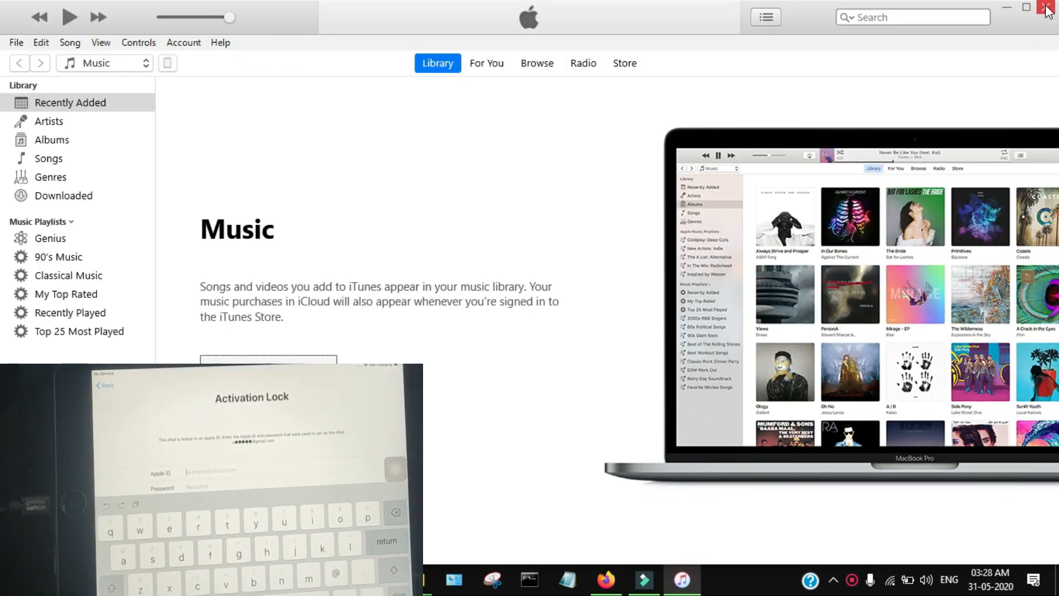
# Close iTunes, leaving the bypass console waiting for a key press
pyautogui.click(1046, 8)
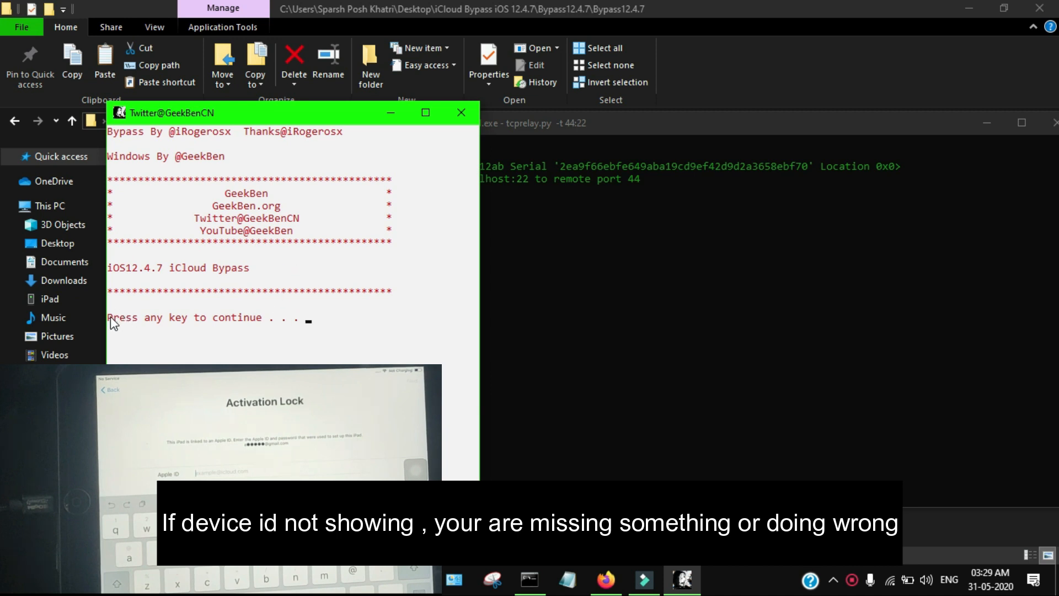
# Continue the bypass in the GeekBen console so the iPad reaches its home screen
pyautogui.click(382, 325)
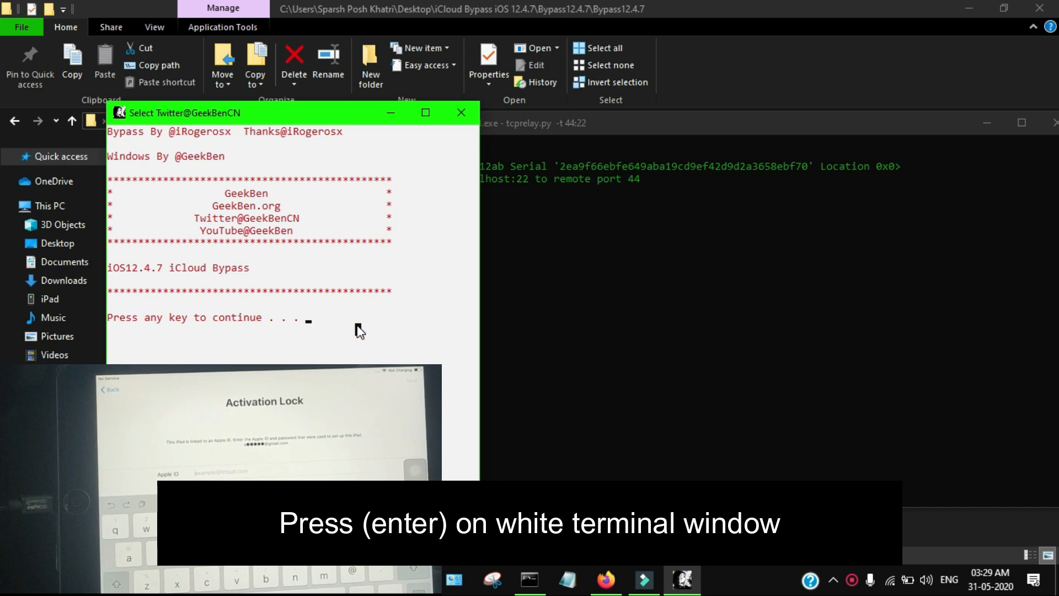
pyautogui.press('enter')
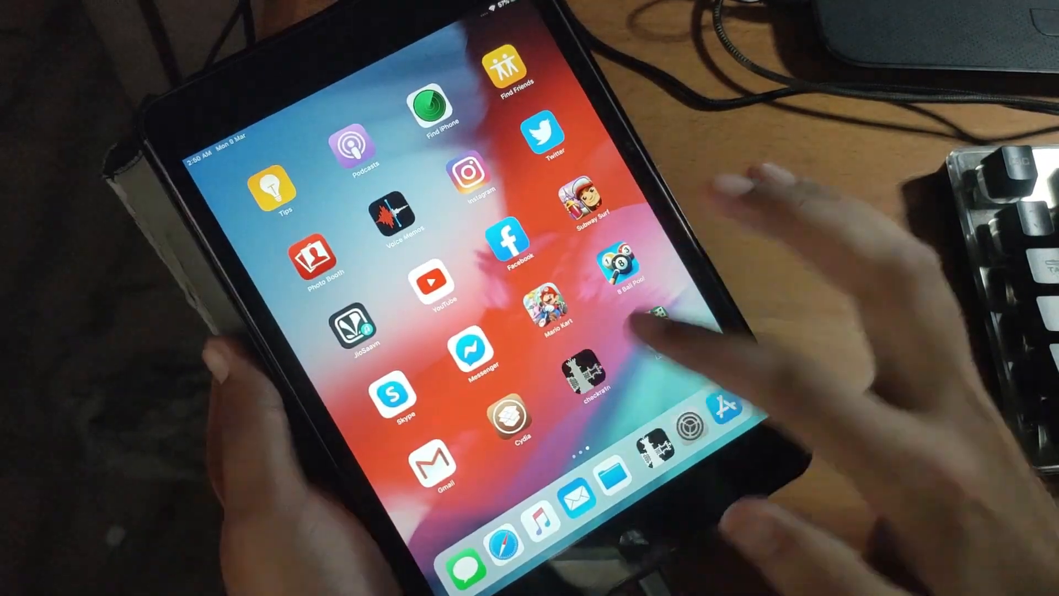
# Open the App Store on the iPad and scroll through the Games listings
pyautogui.click(585, 378)
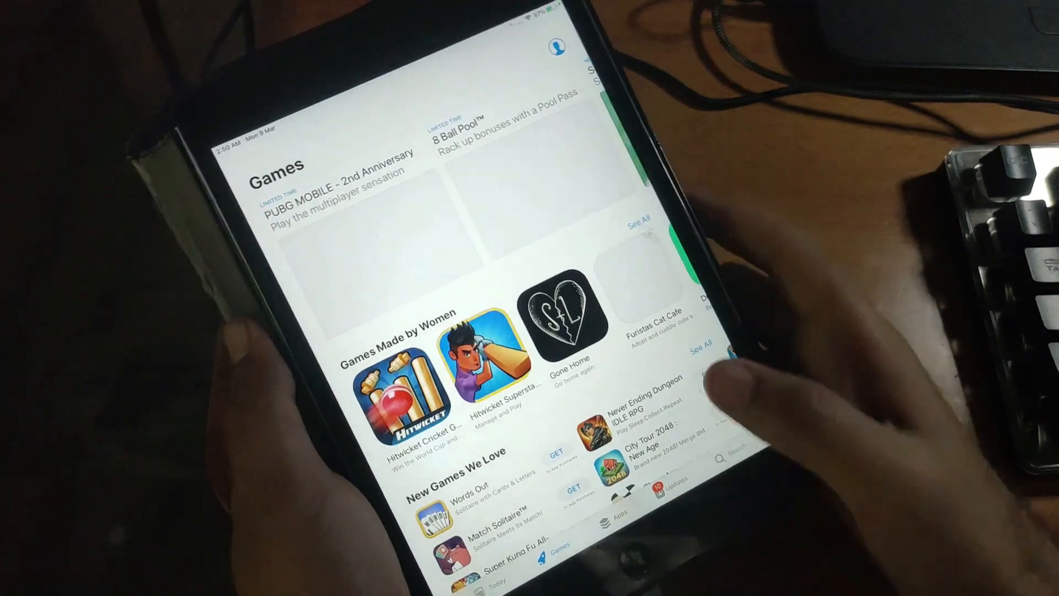
pyautogui.scroll(-3)
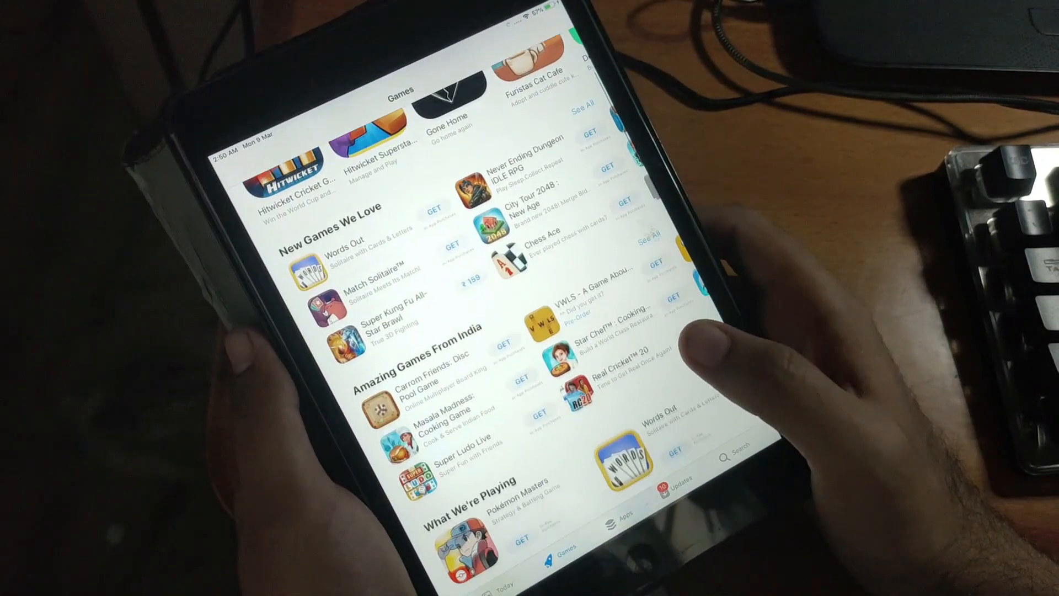
pyautogui.scroll(-3)
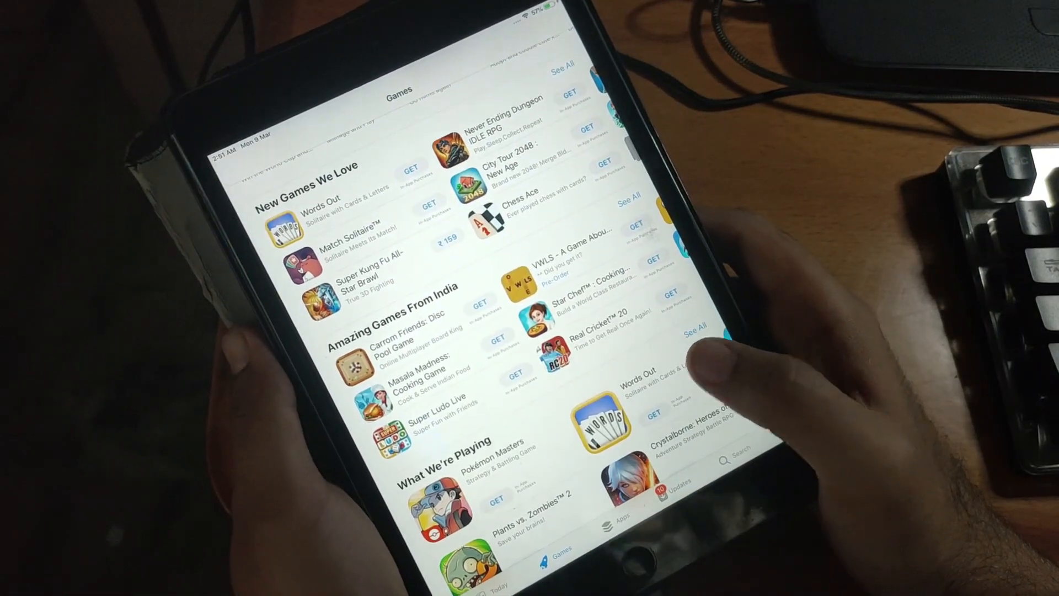